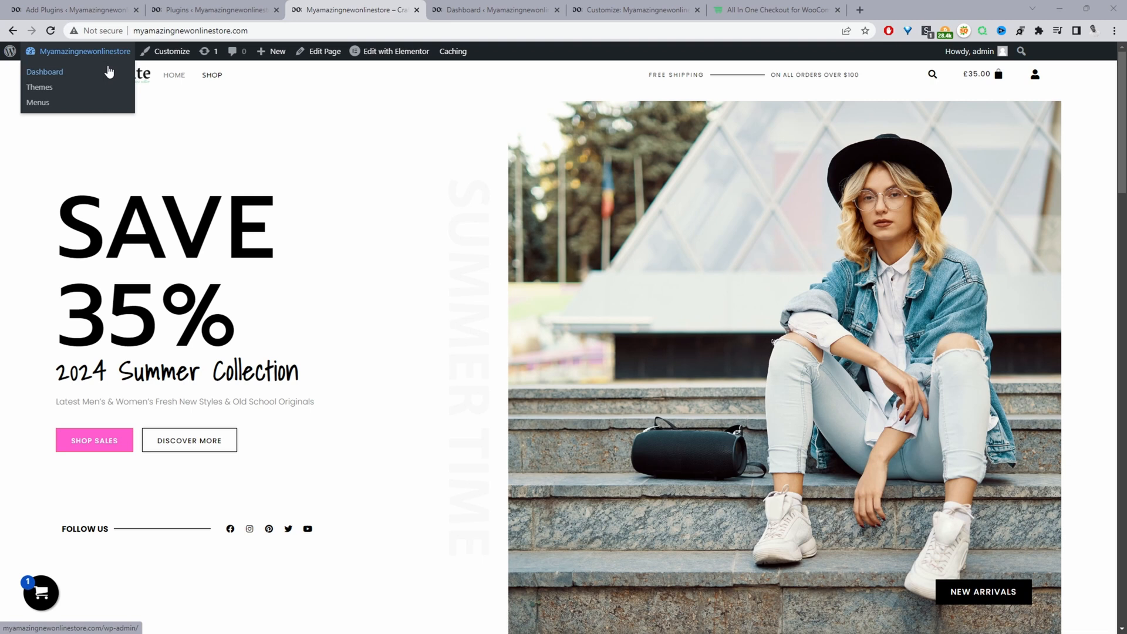
- Reach the WooCommerce General settings from the storefront via the admin dashboard
left_click(45, 71)
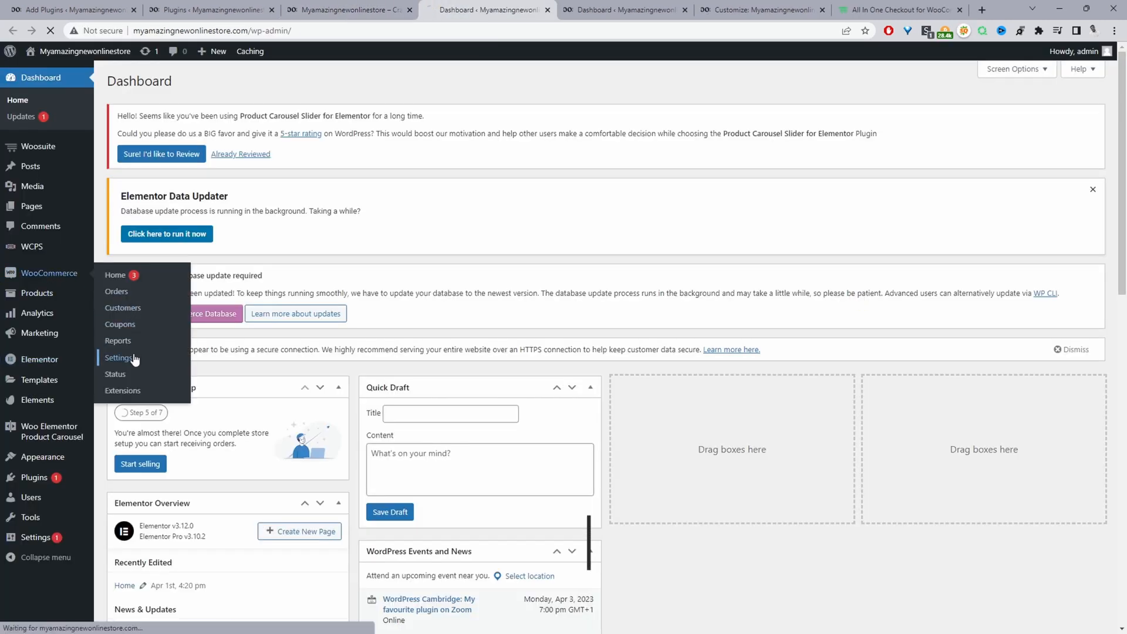
left_click(120, 358)
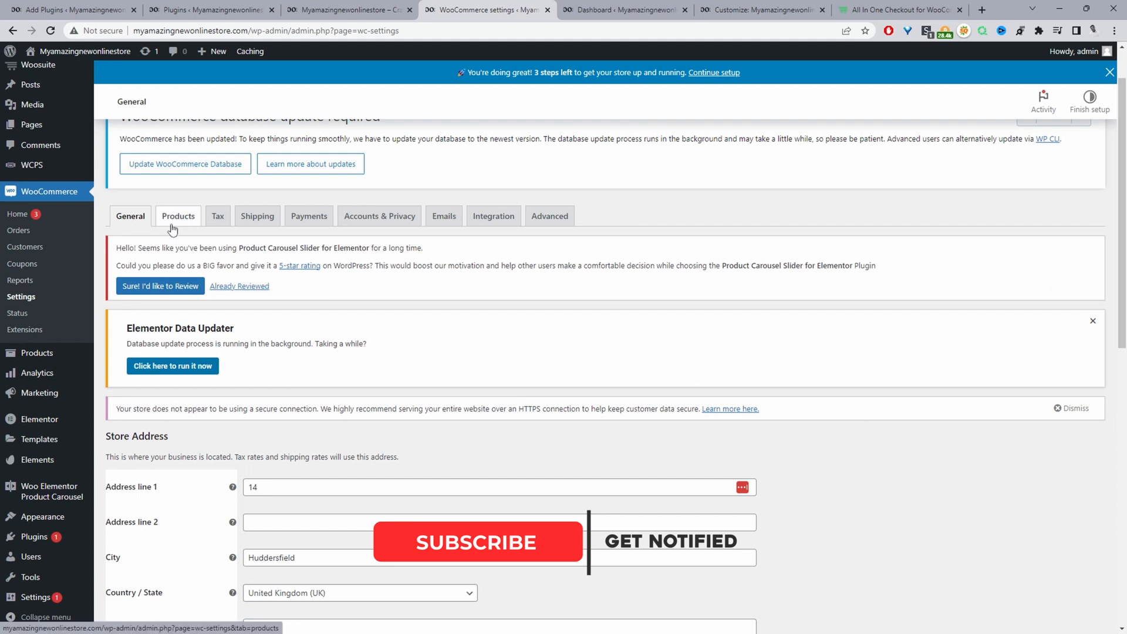
- Enable 'Redirect to the cart page after successful addition' in Products settings and save
left_click(178, 216)
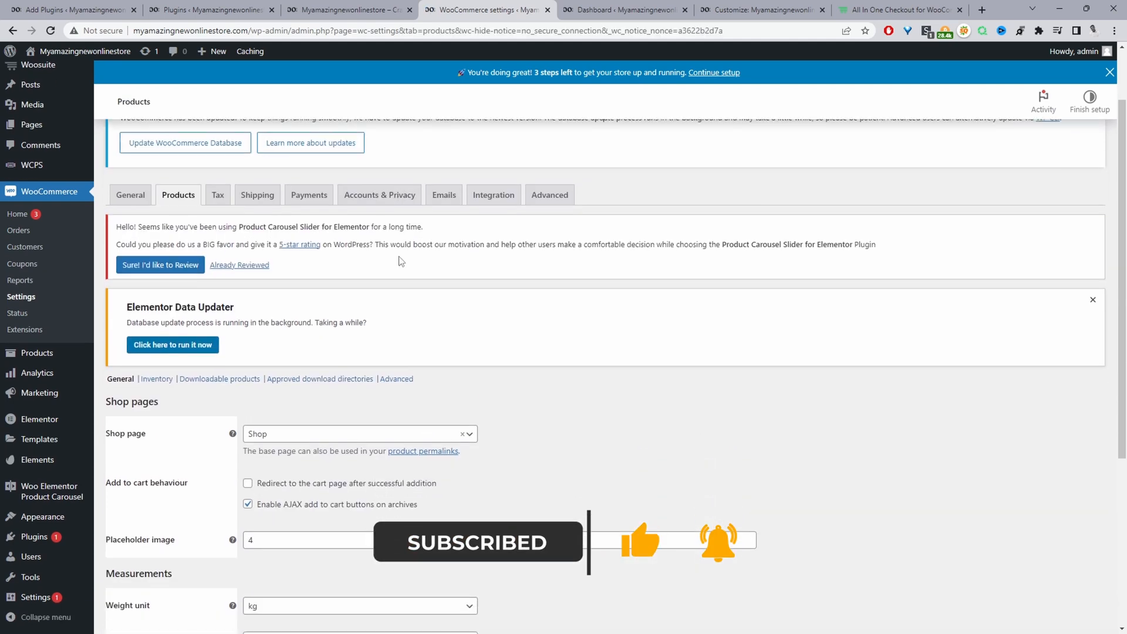
scroll("down", 3)
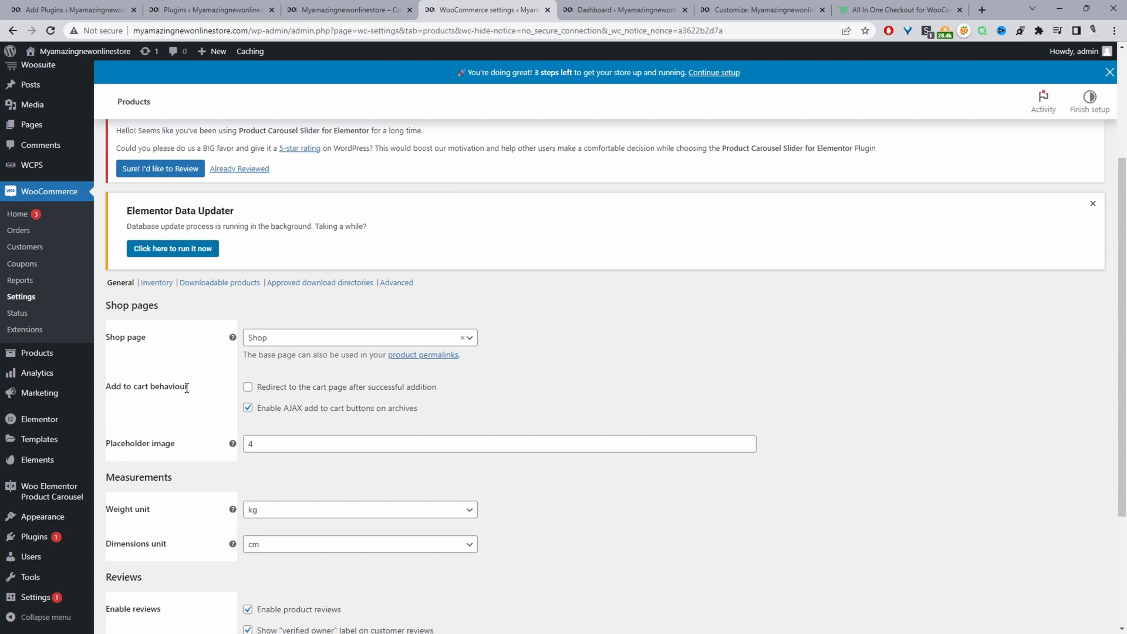
left_click(248, 386)
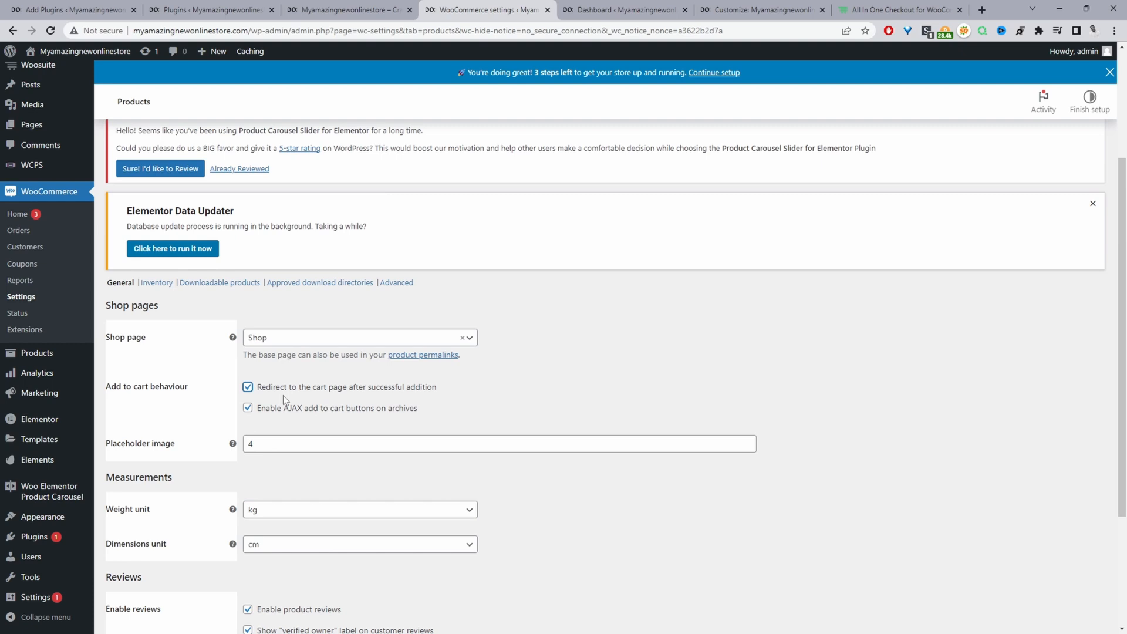
mouse_move(441, 394)
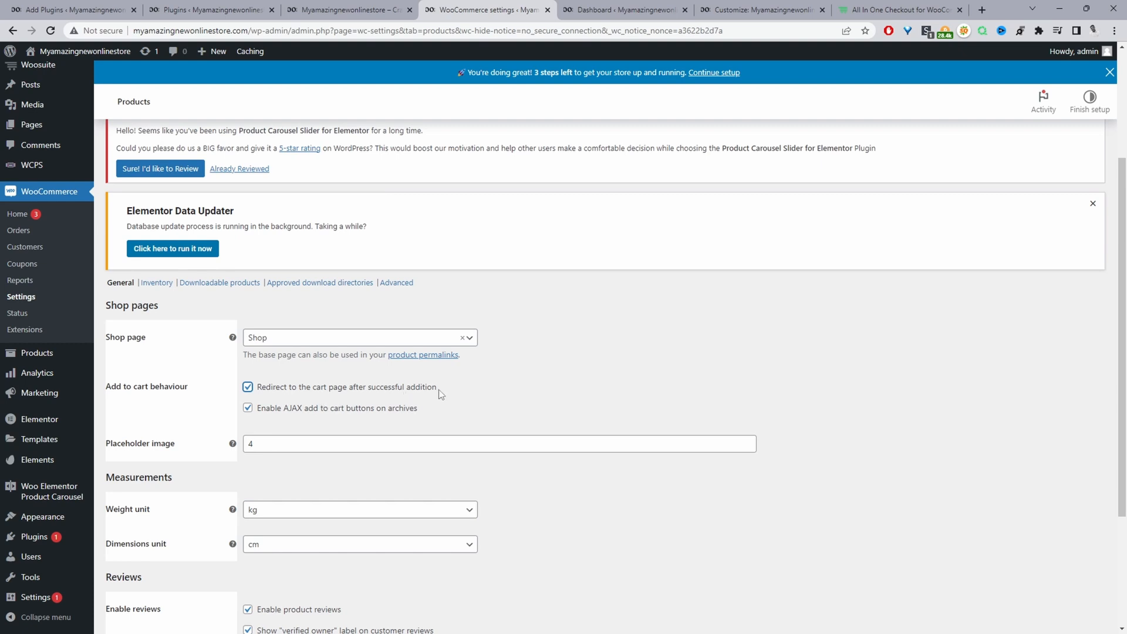
scroll("down", 3)
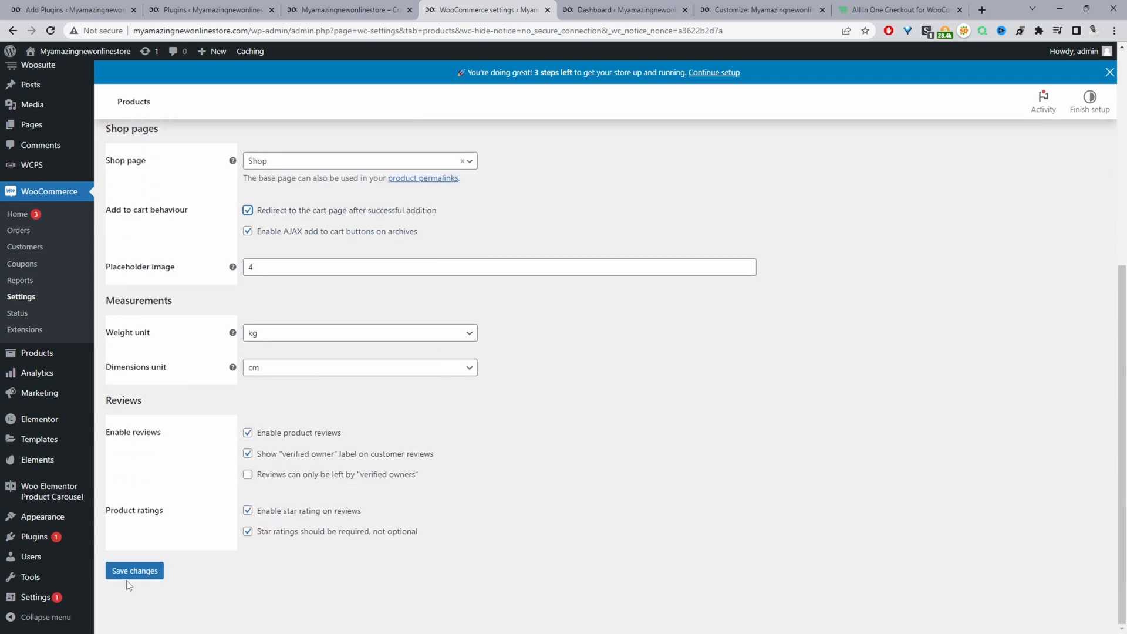
left_click(134, 571)
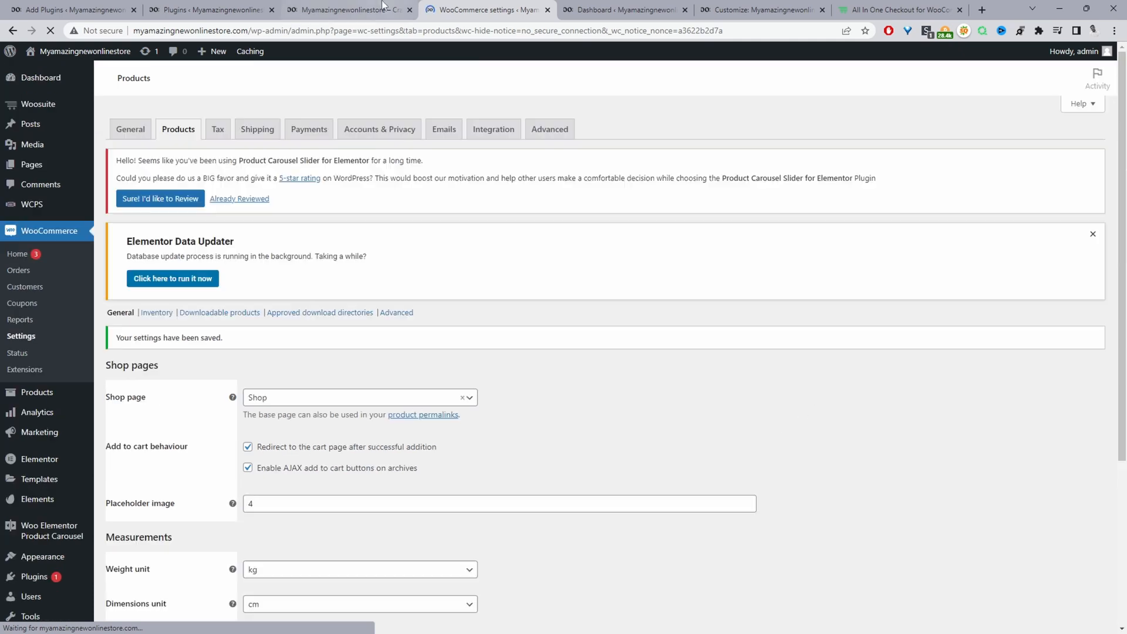
- Add the SHEIN street jacket to the cart from its storefront product page
left_click(349, 9)
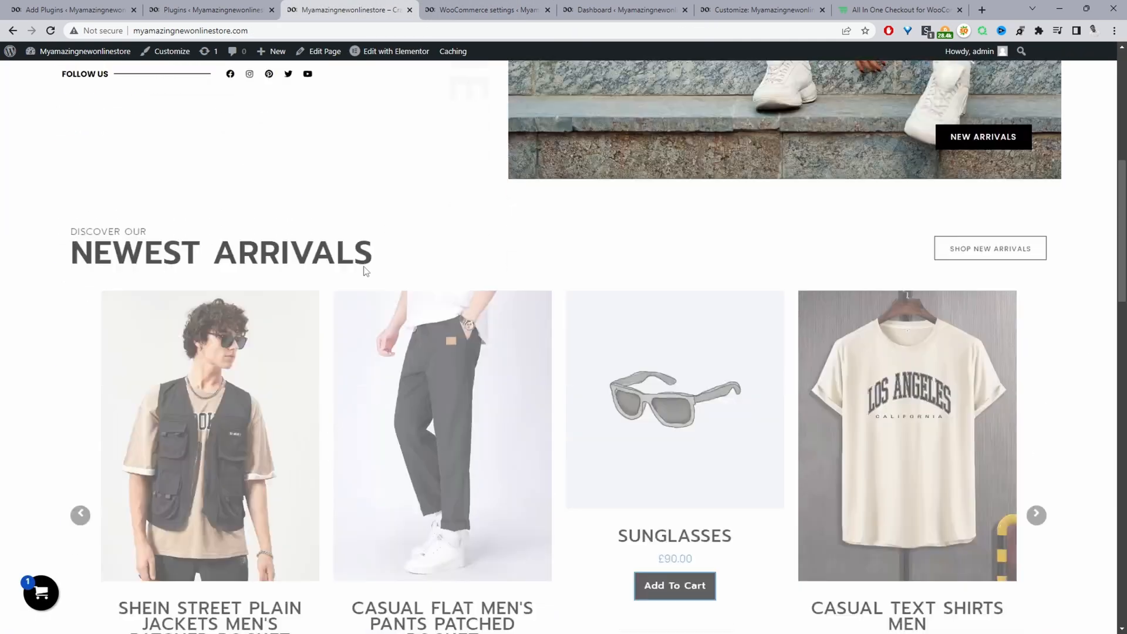
scroll("down", 3)
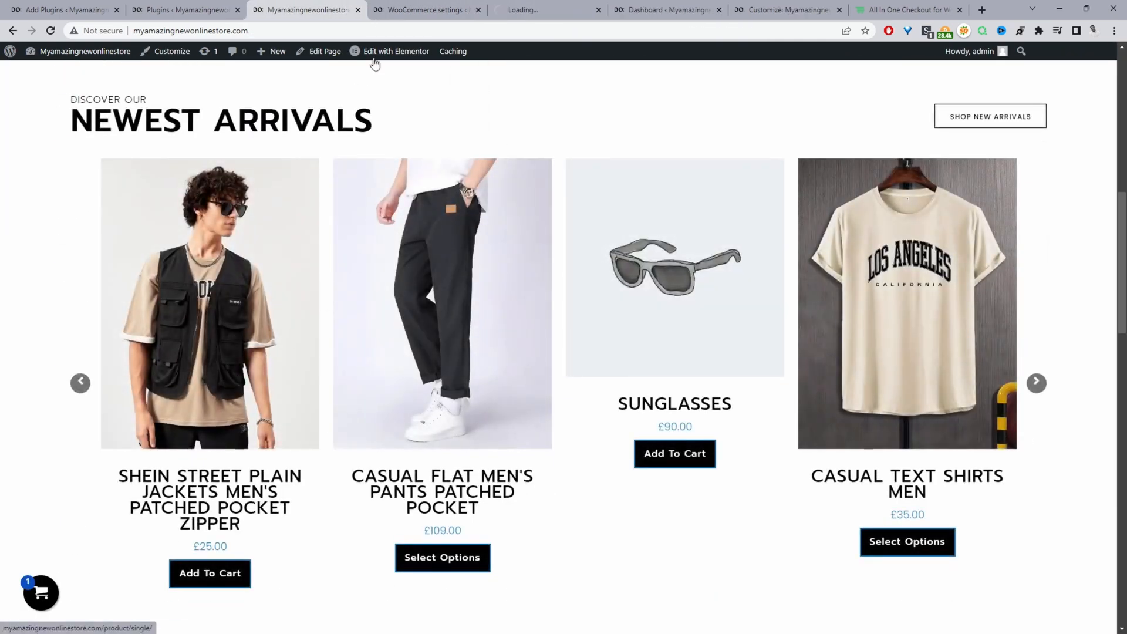
left_click(210, 499)
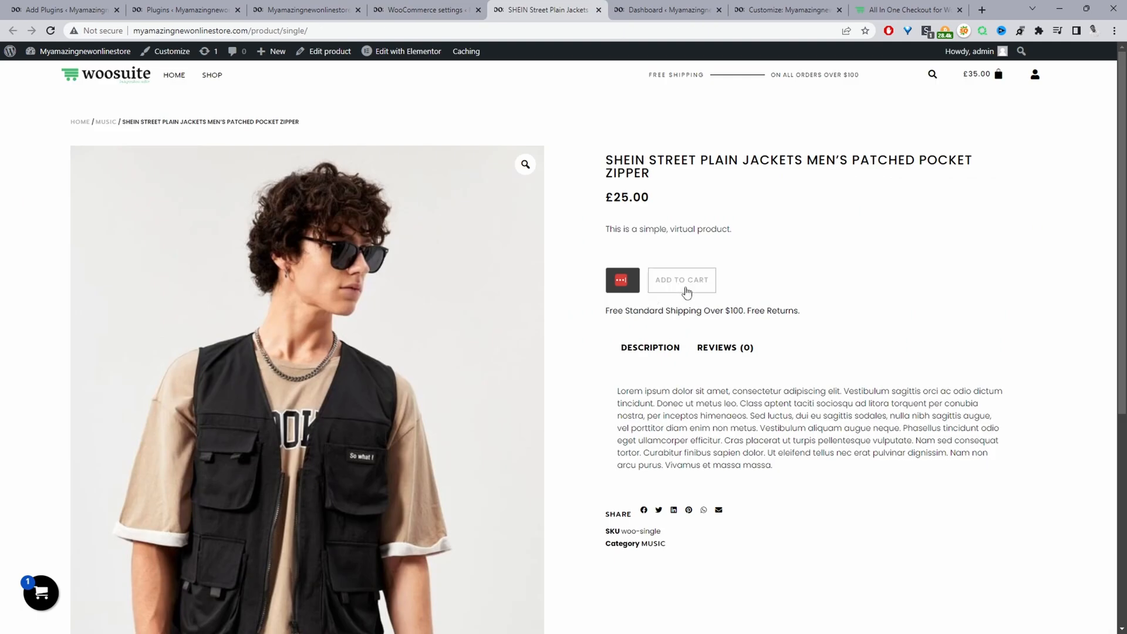
left_click(681, 280)
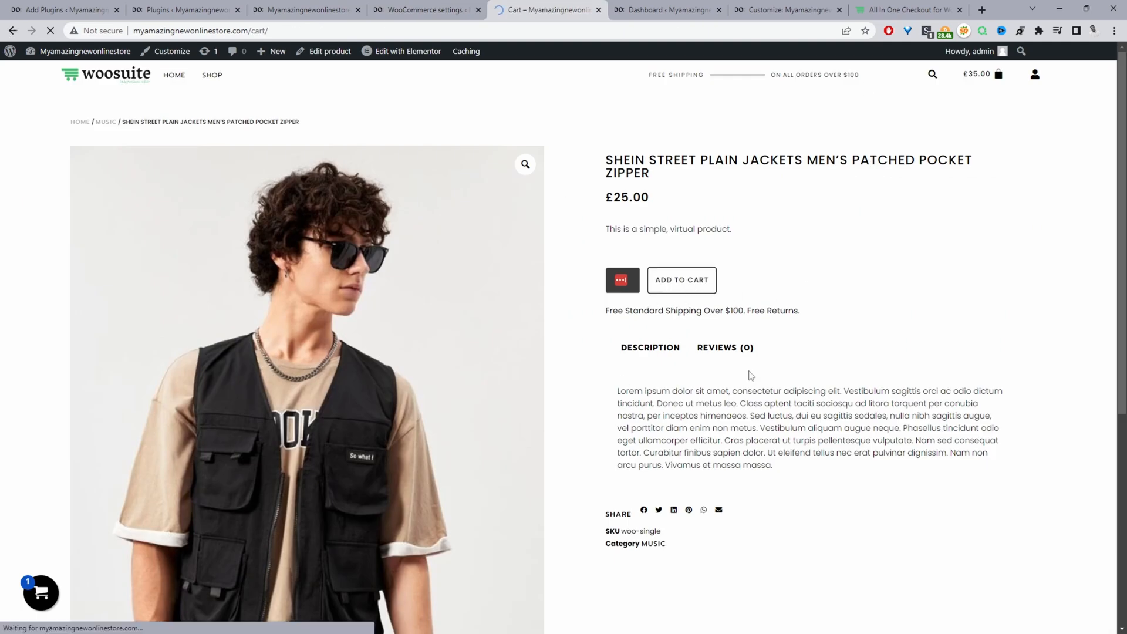
left_click(682, 280)
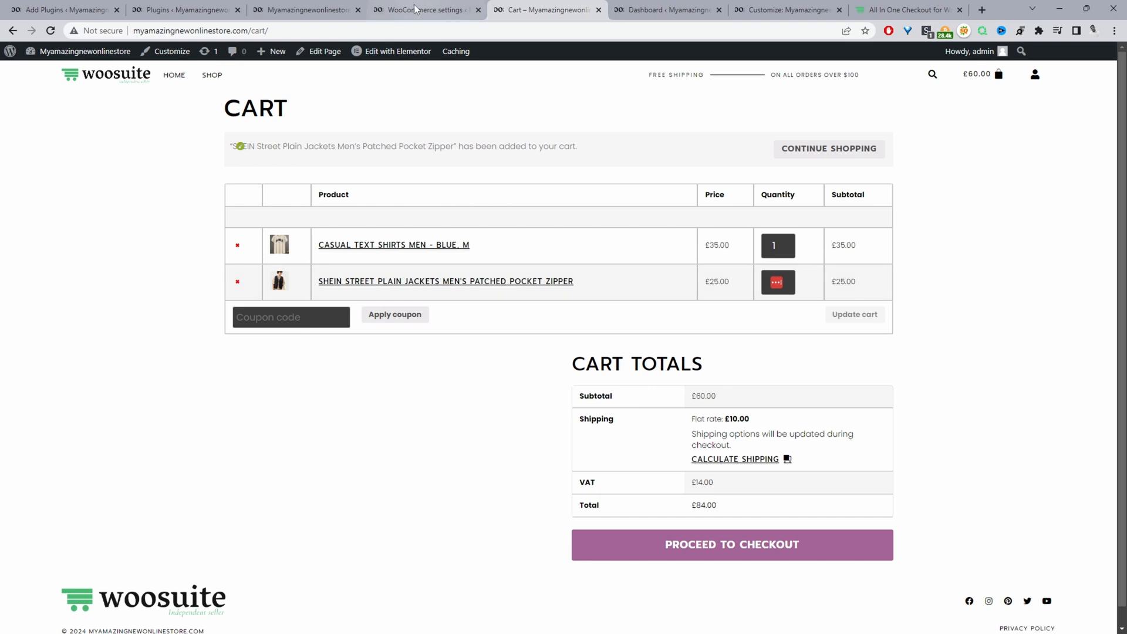
- Disable the after-add cart redirect in Products settings and save
left_click(423, 9)
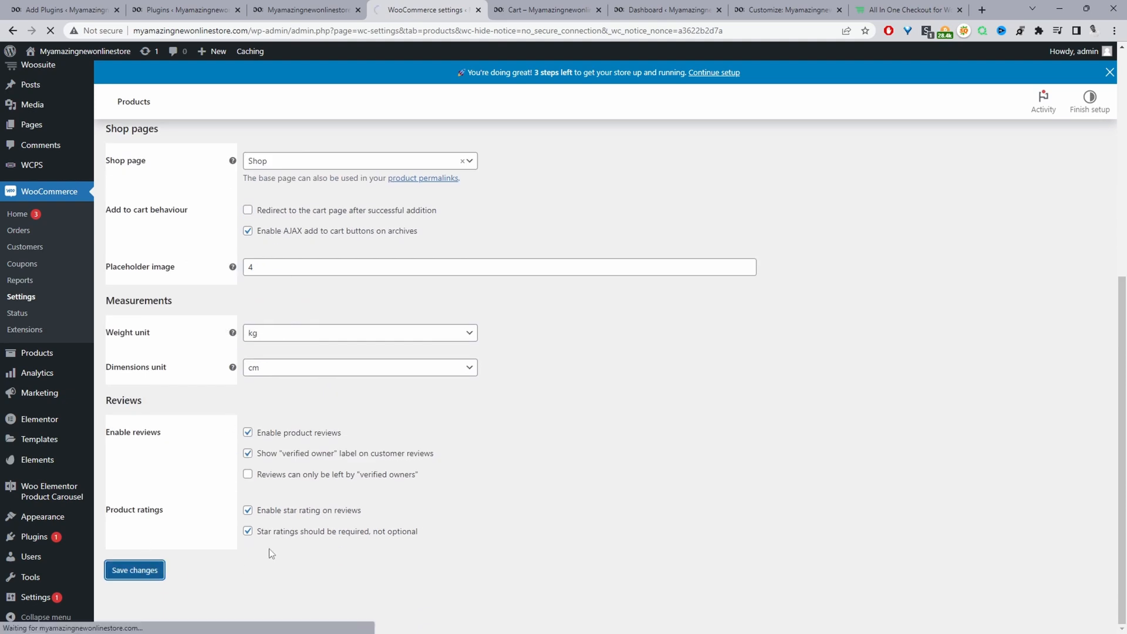
left_click(134, 570)
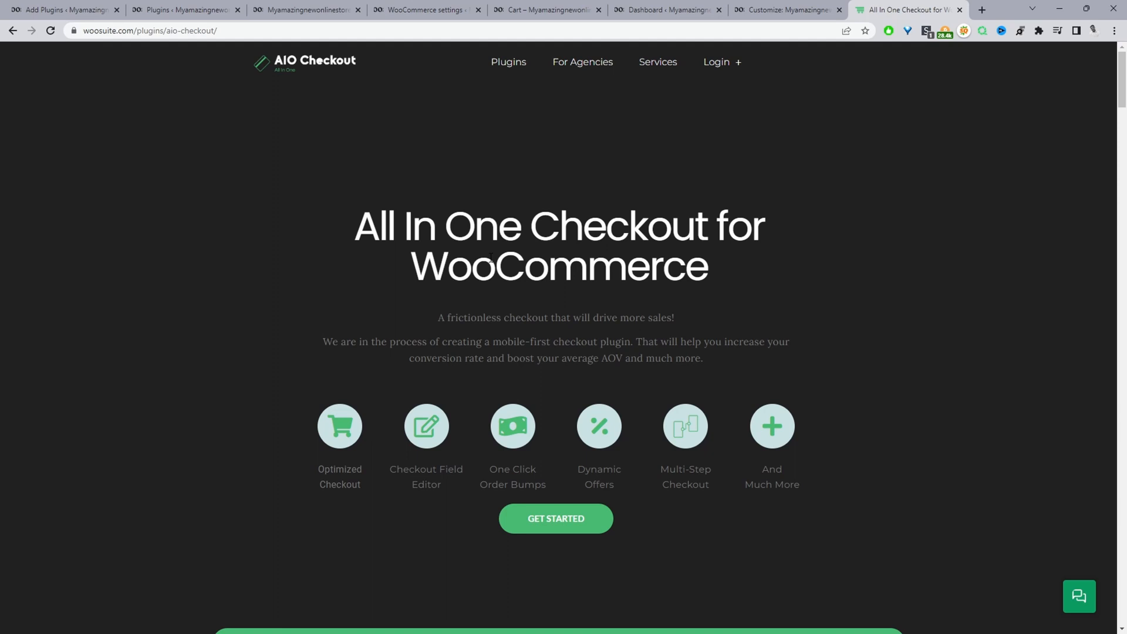
mouse_move(722, 270)
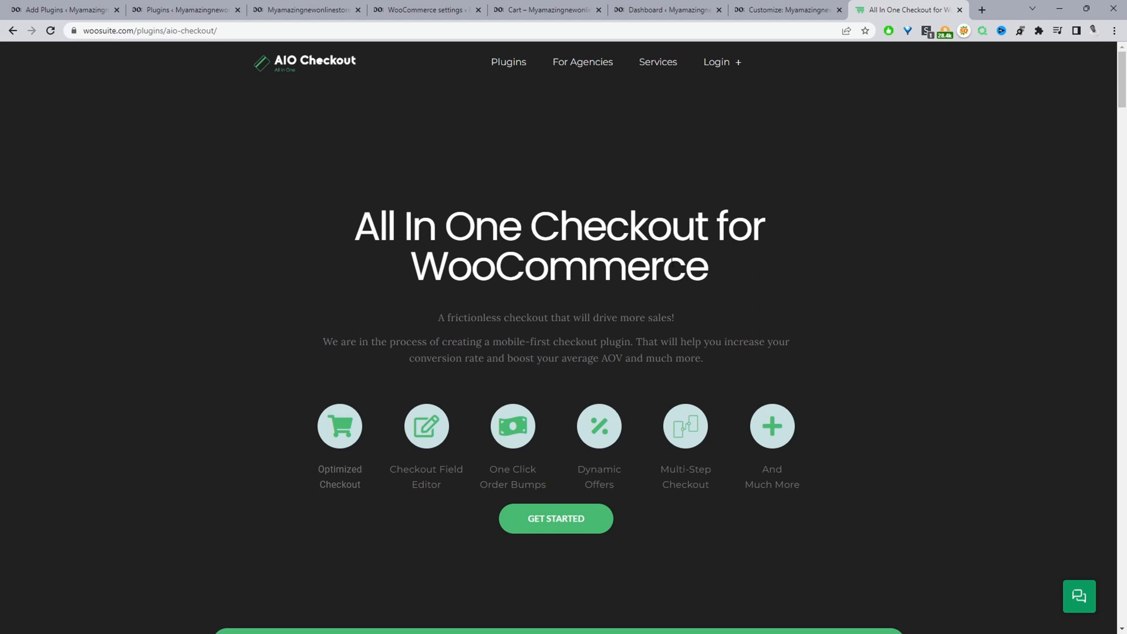
mouse_move(541, 329)
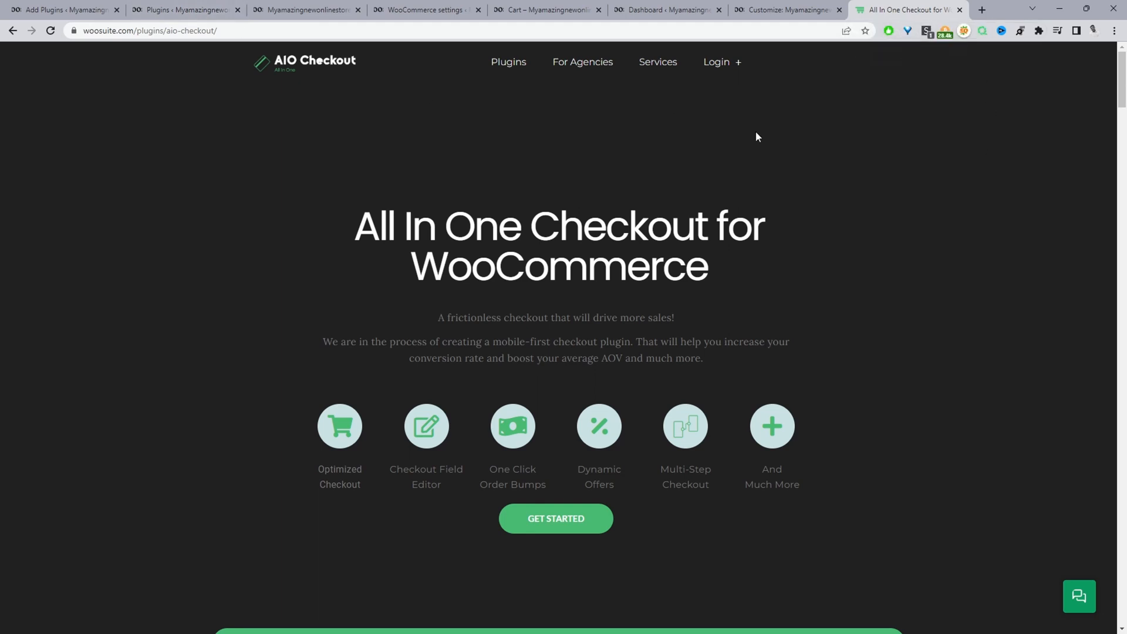
- Bring up the Mini Cart settings in Woosuite's All in One Checkout dashboard
left_click(424, 10)
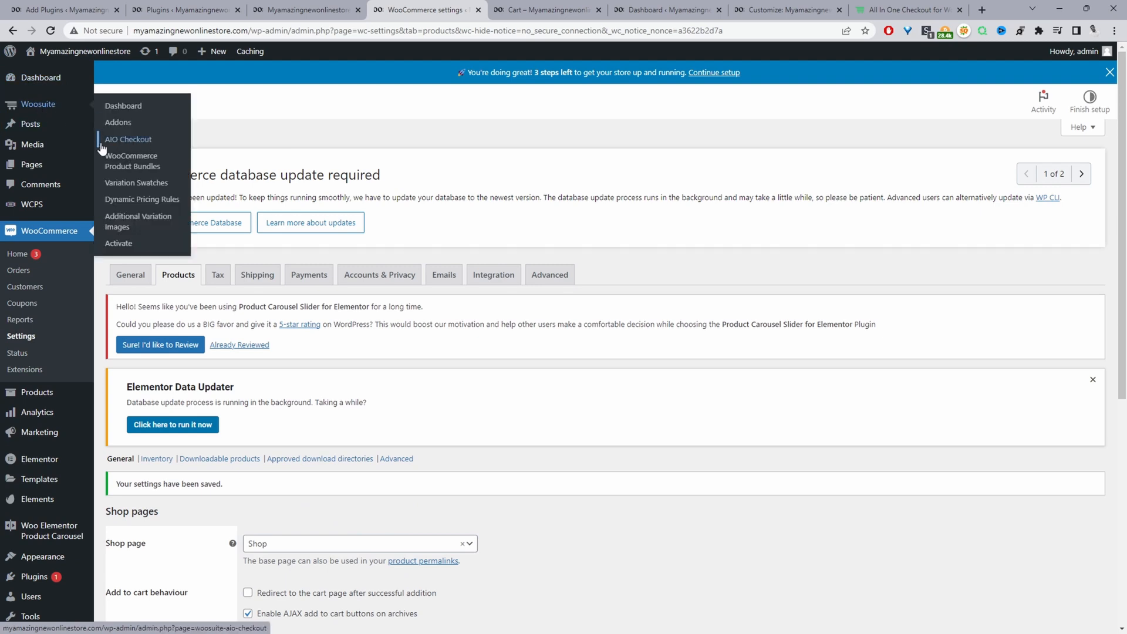
left_click(128, 138)
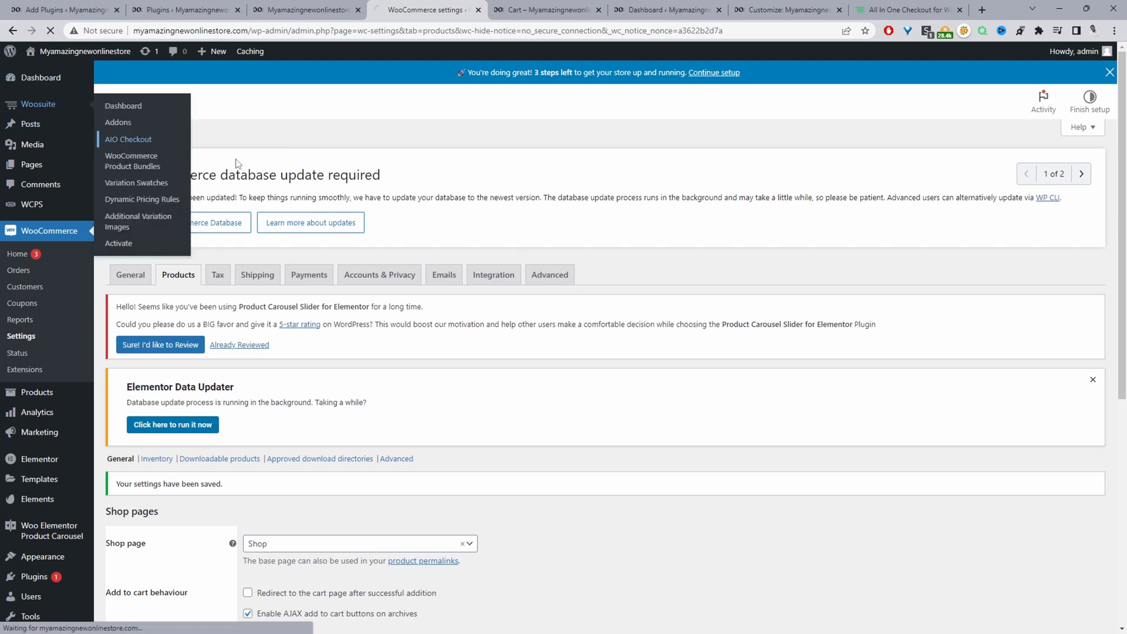
left_click(128, 138)
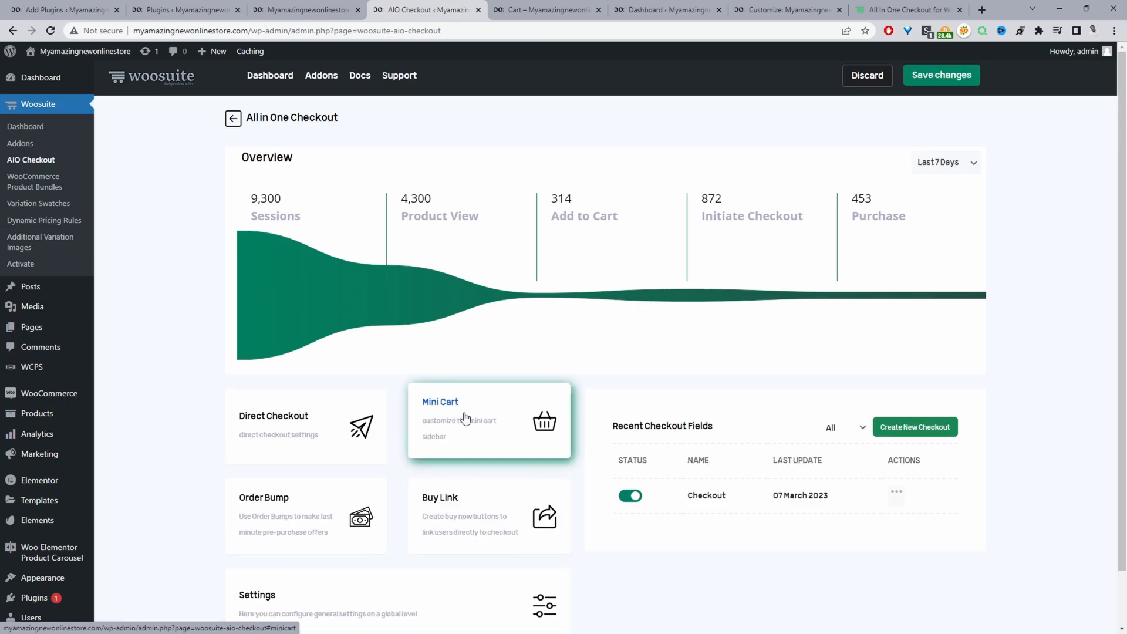
left_click(465, 417)
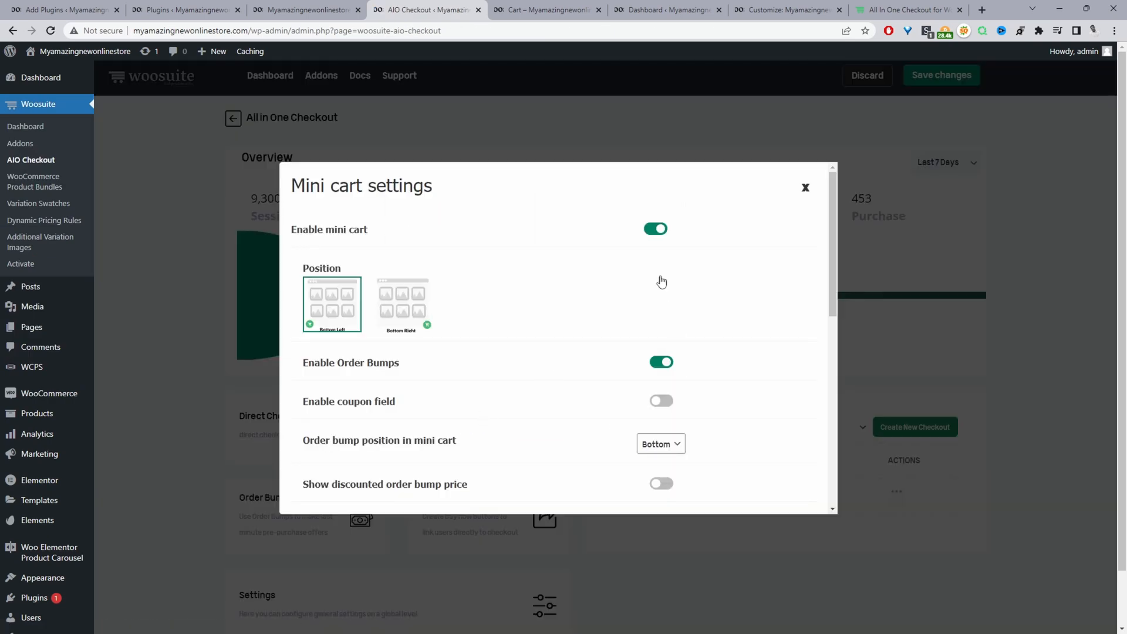
- Keep the mini cart enabled, set it to auto-open when an item is added, and save
left_click(656, 229)
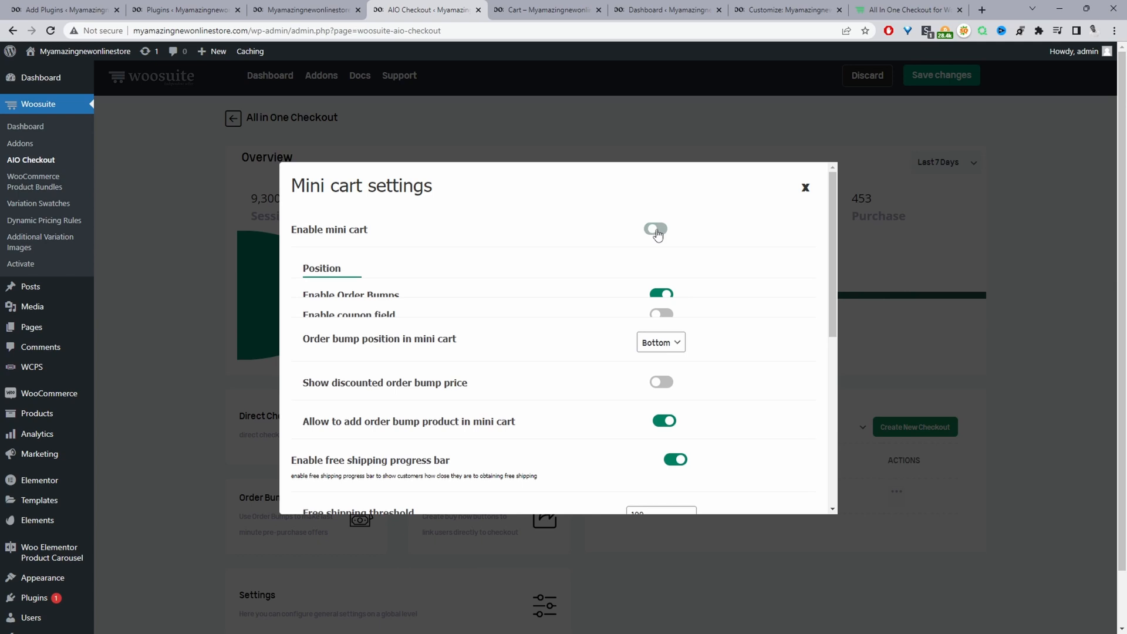
left_click(656, 230)
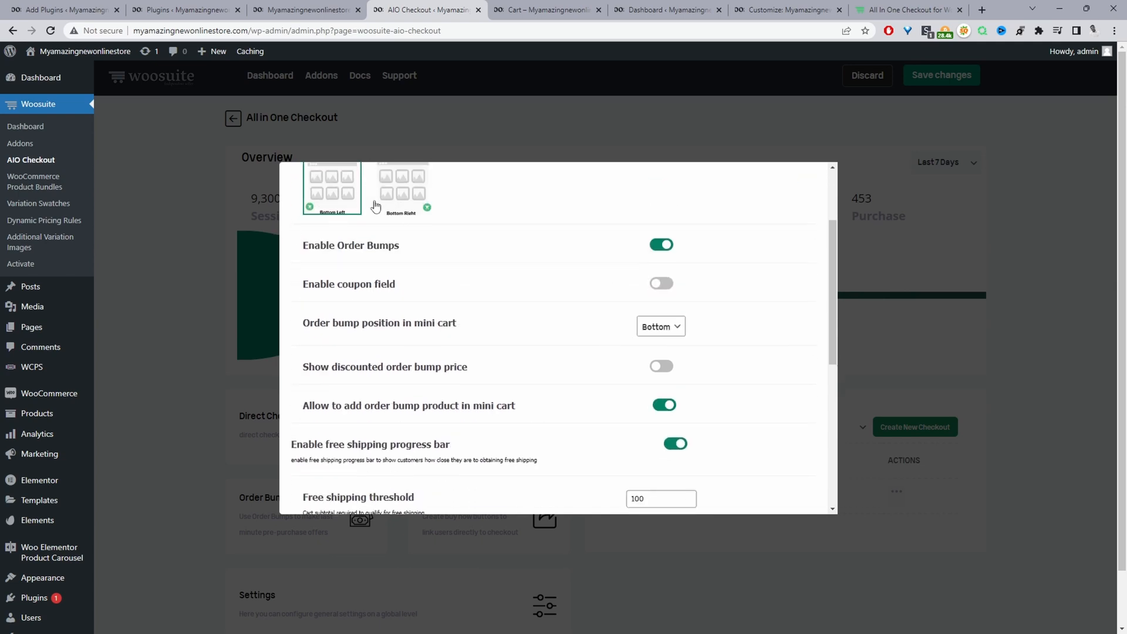
scroll("down", 3)
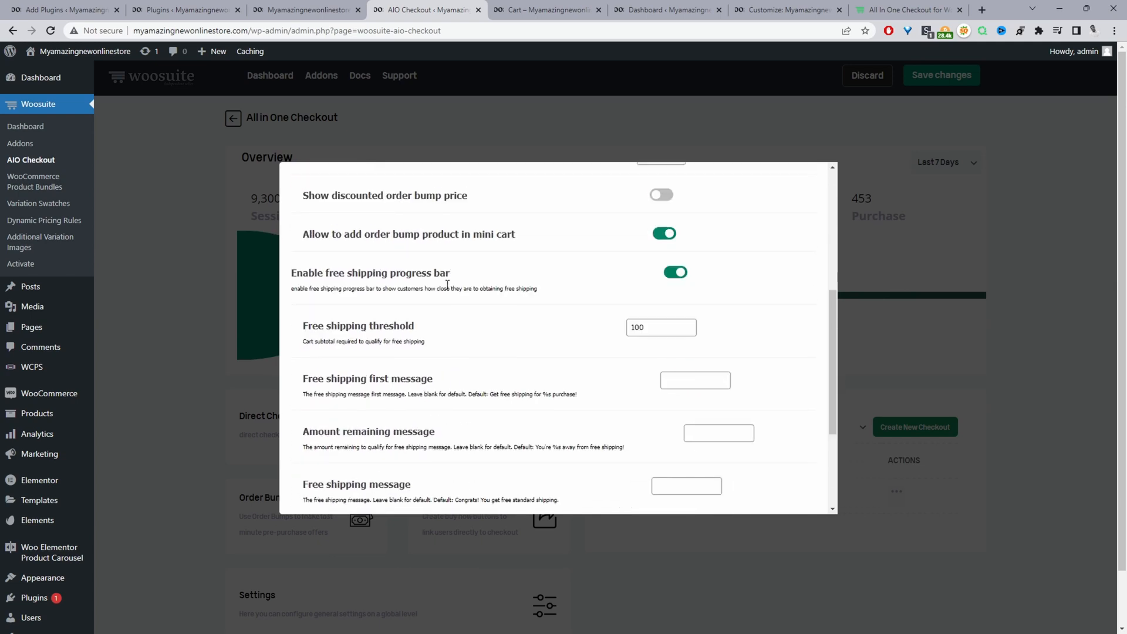
scroll("down", 3)
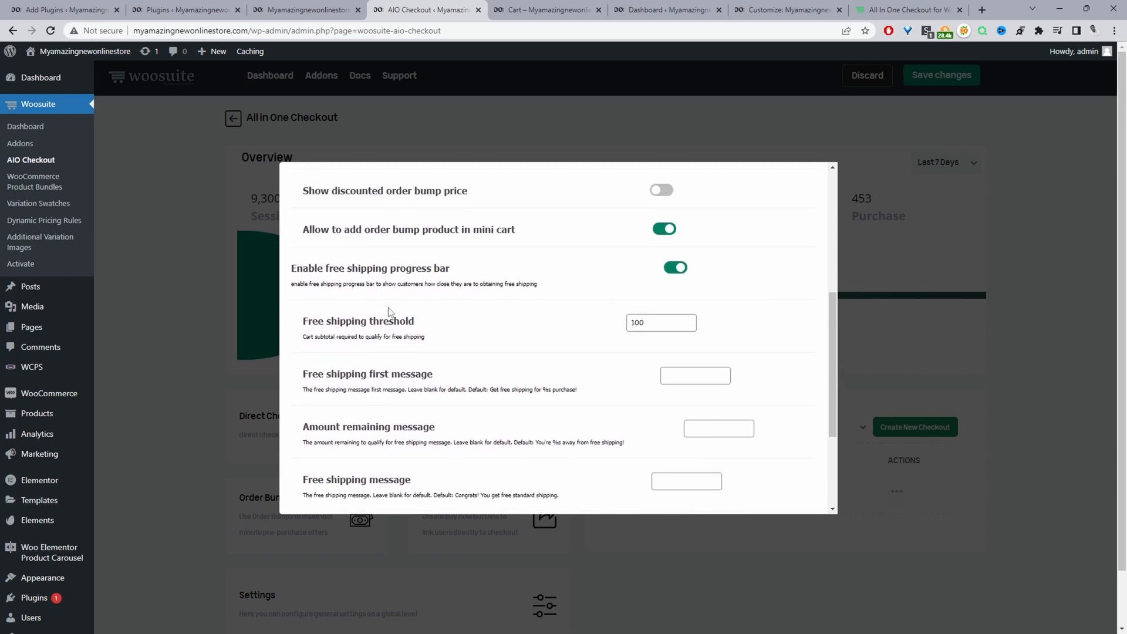
scroll("down", 3)
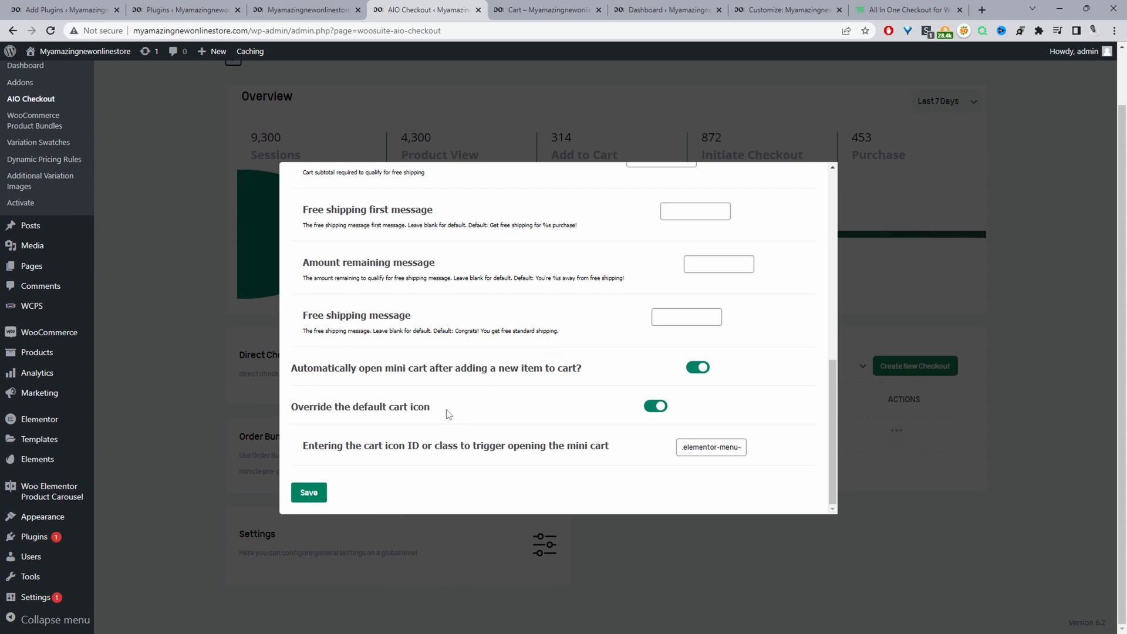
mouse_move(407, 388)
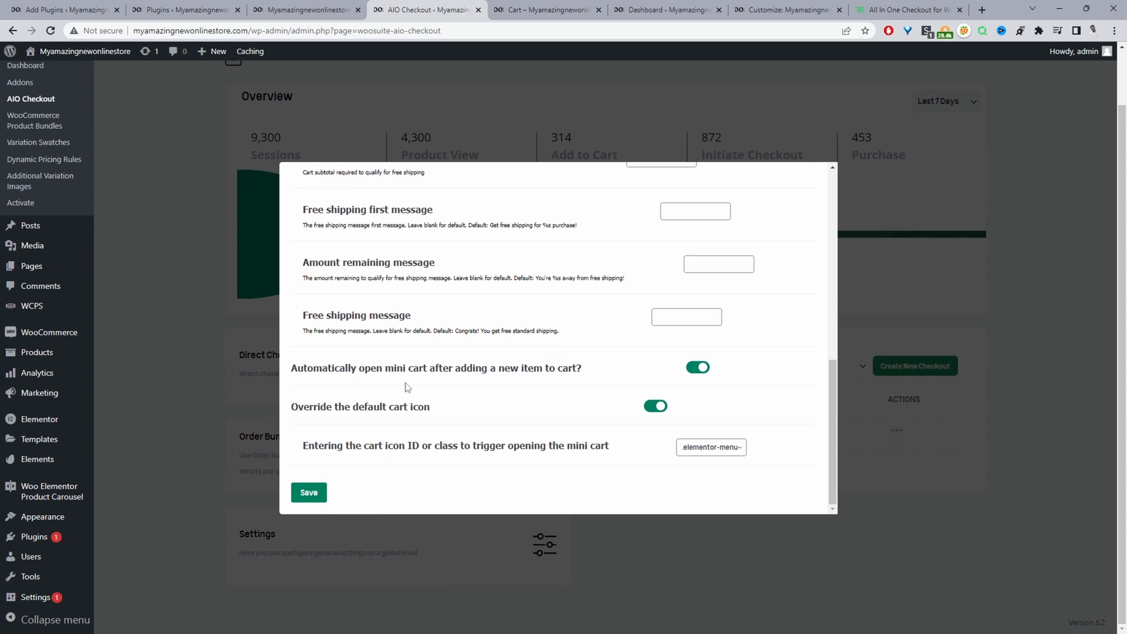
mouse_move(528, 383)
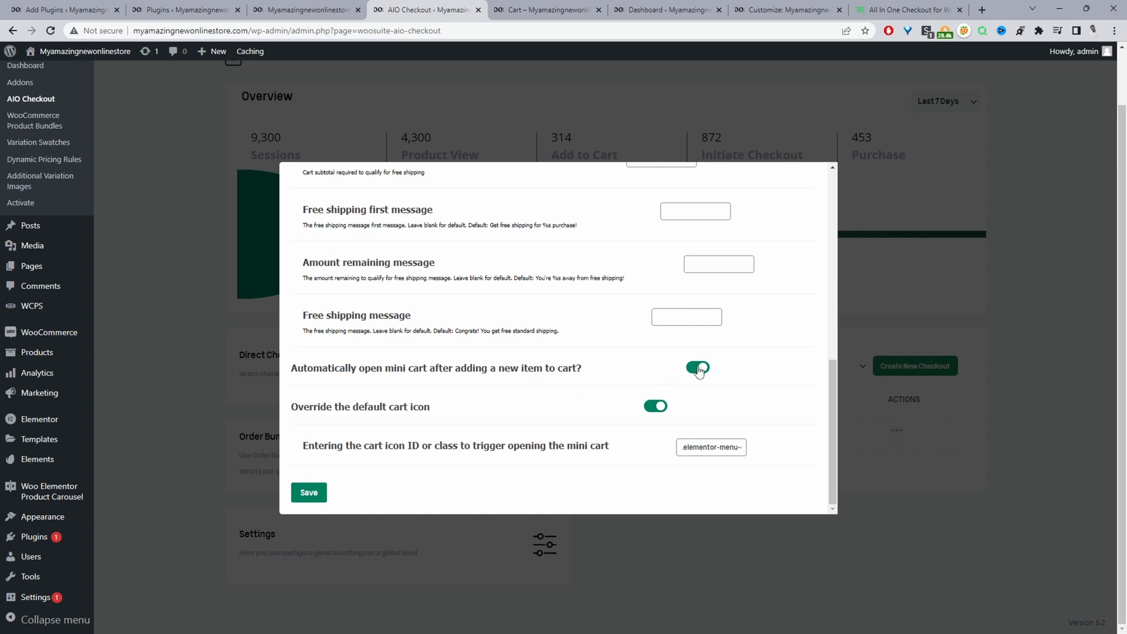
mouse_move(696, 380)
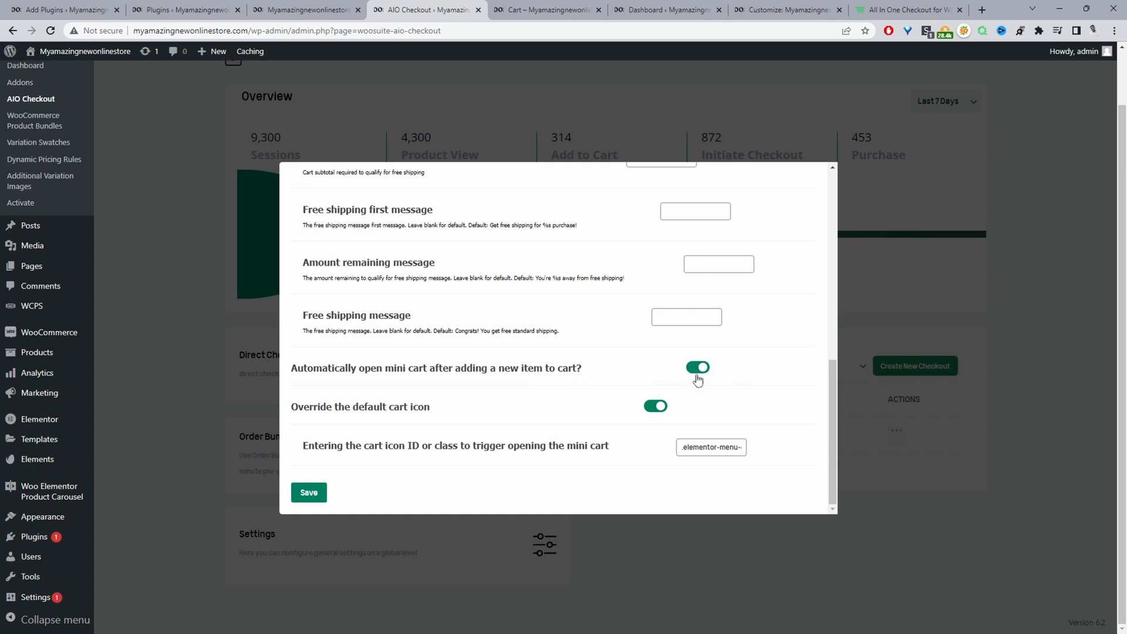
left_click(309, 492)
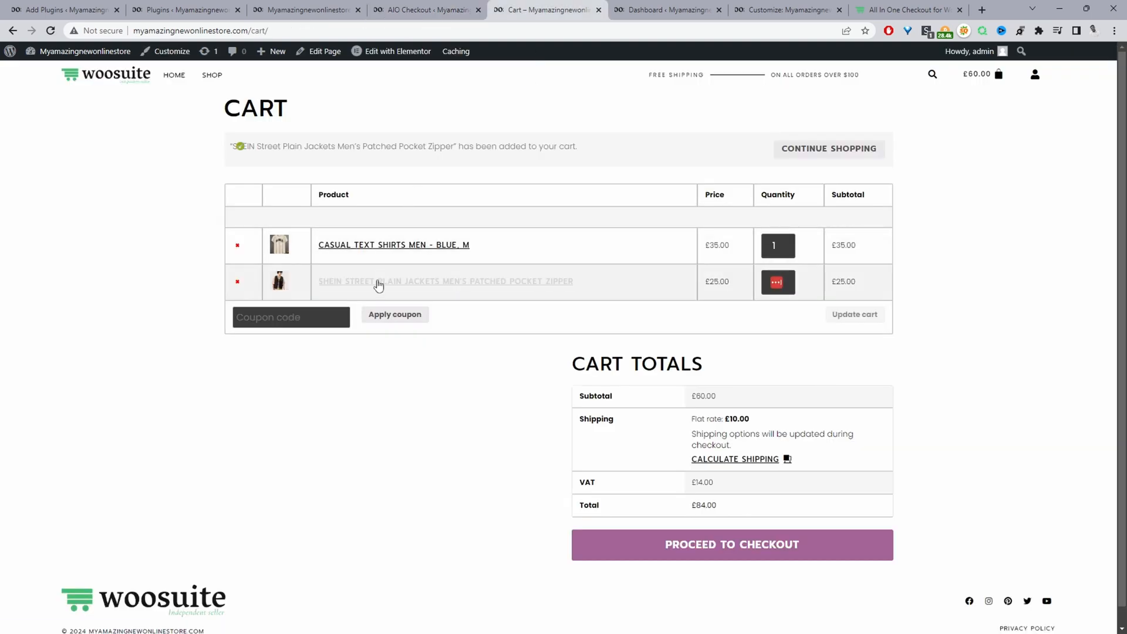
- Add the SHEIN Street Plain jacket again so the mini cart auto-opens with three items
left_click(447, 281)
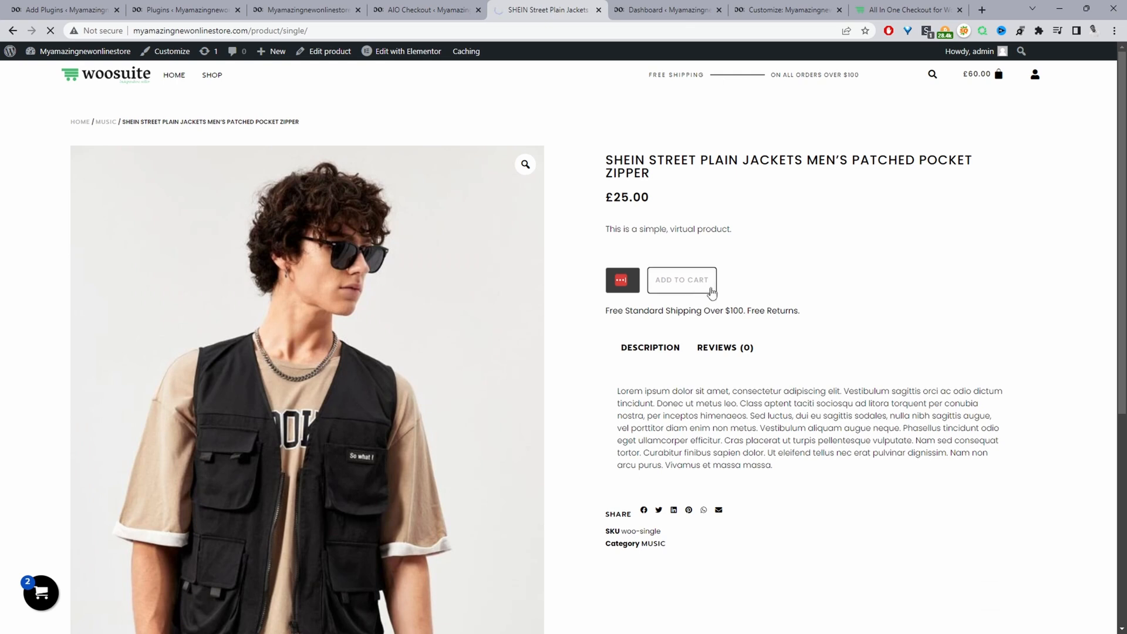
left_click(680, 279)
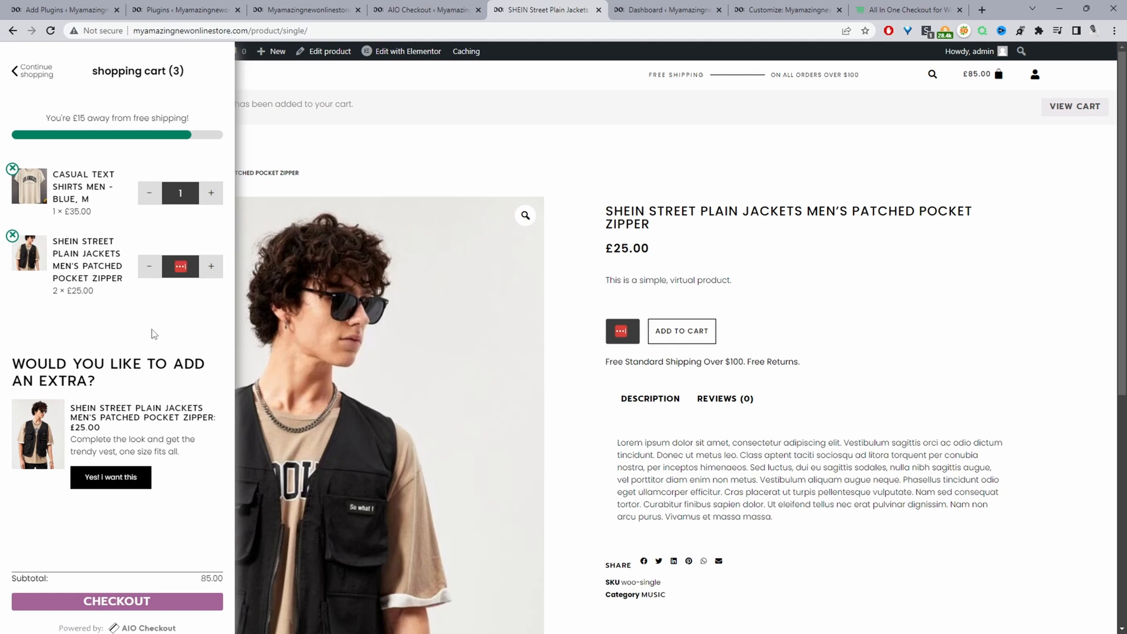
mouse_move(205, 220)
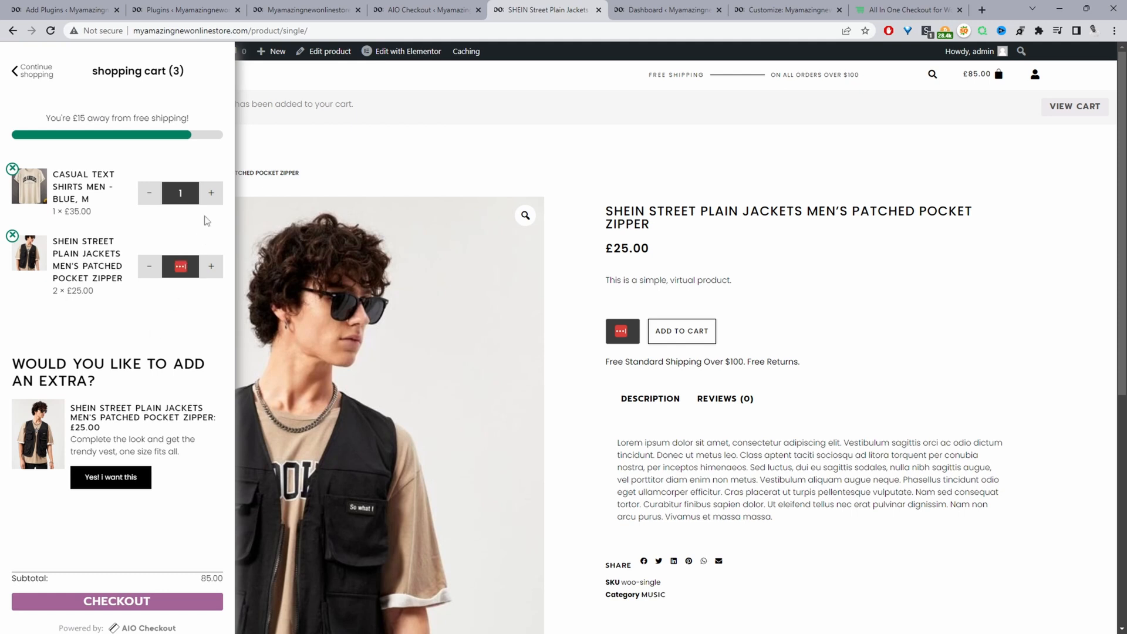
mouse_move(210, 193)
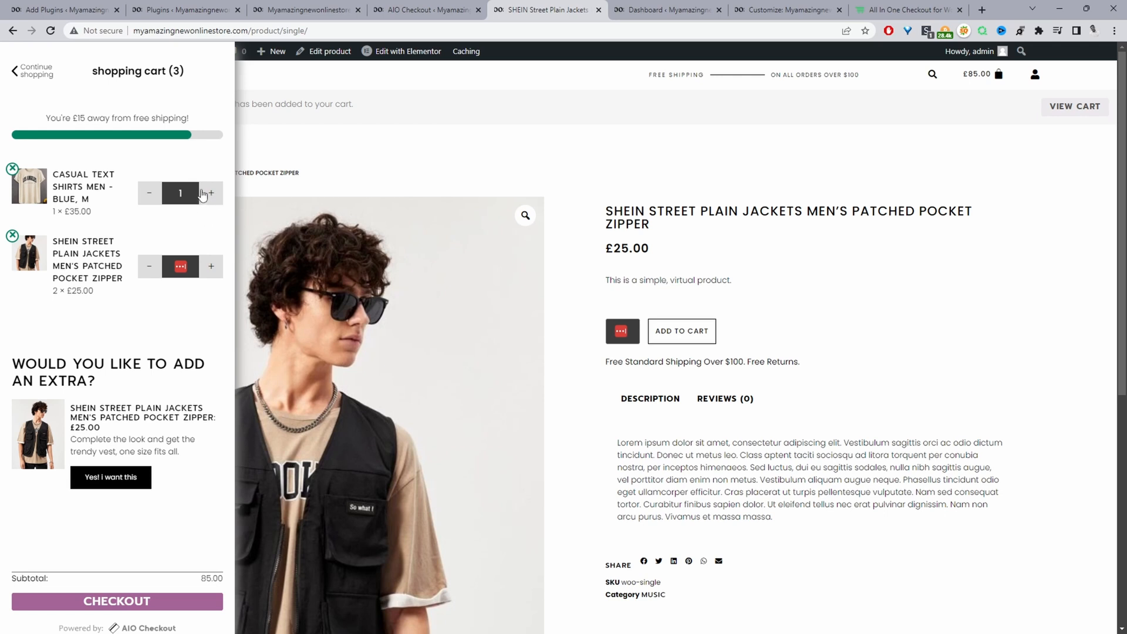
mouse_move(150, 266)
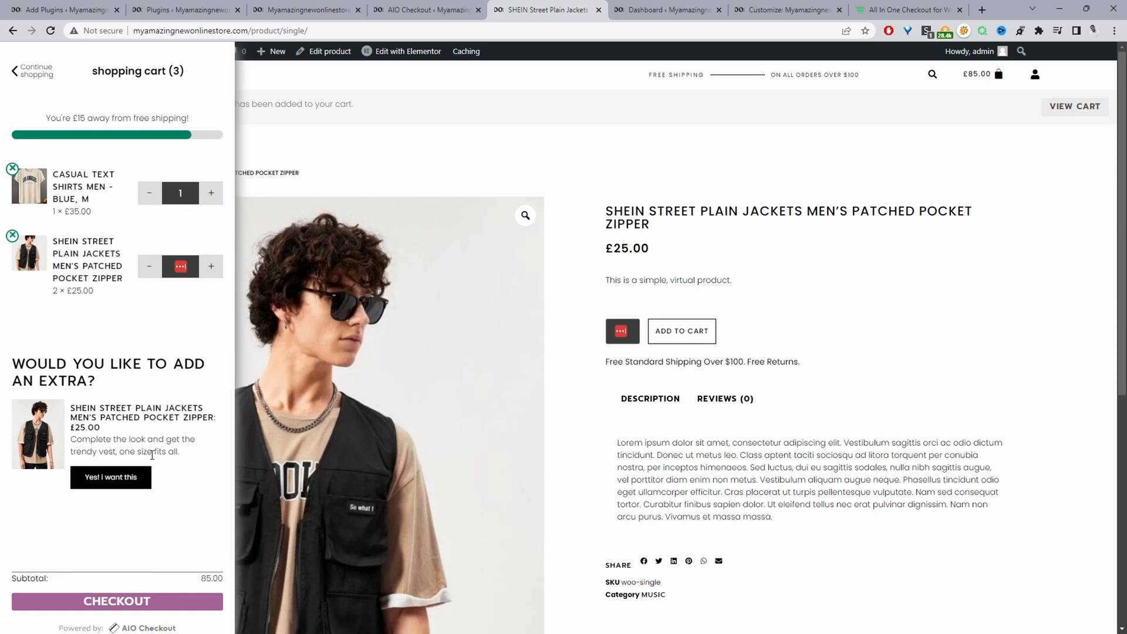
mouse_move(153, 454)
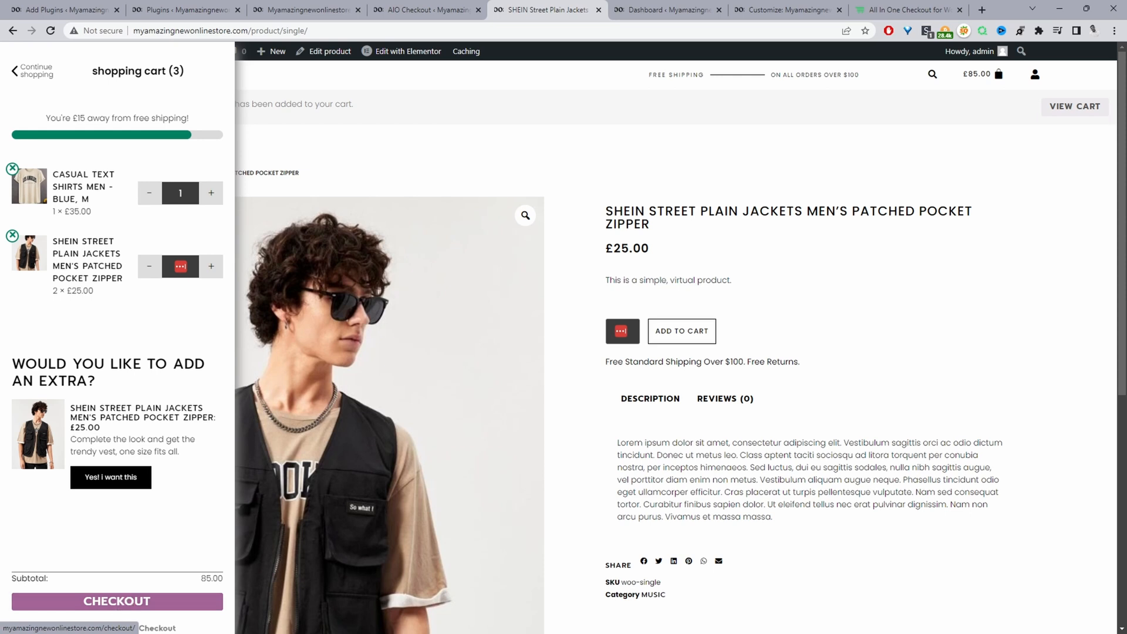
- Enable Direct Checkout in the AIO Checkout settings
left_click(424, 9)
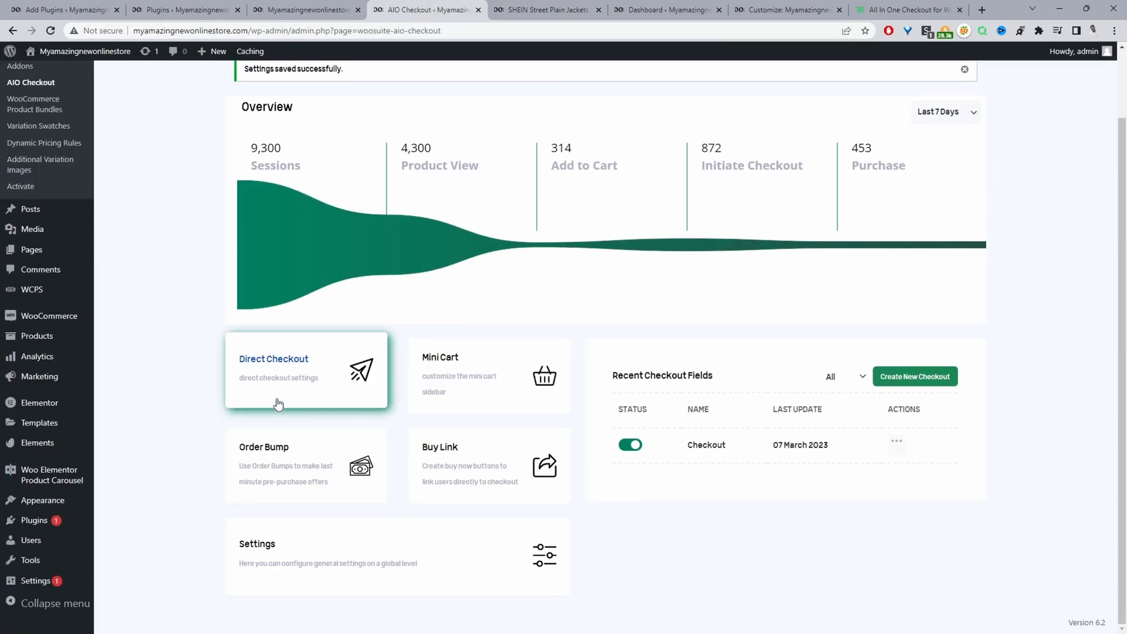
left_click(306, 369)
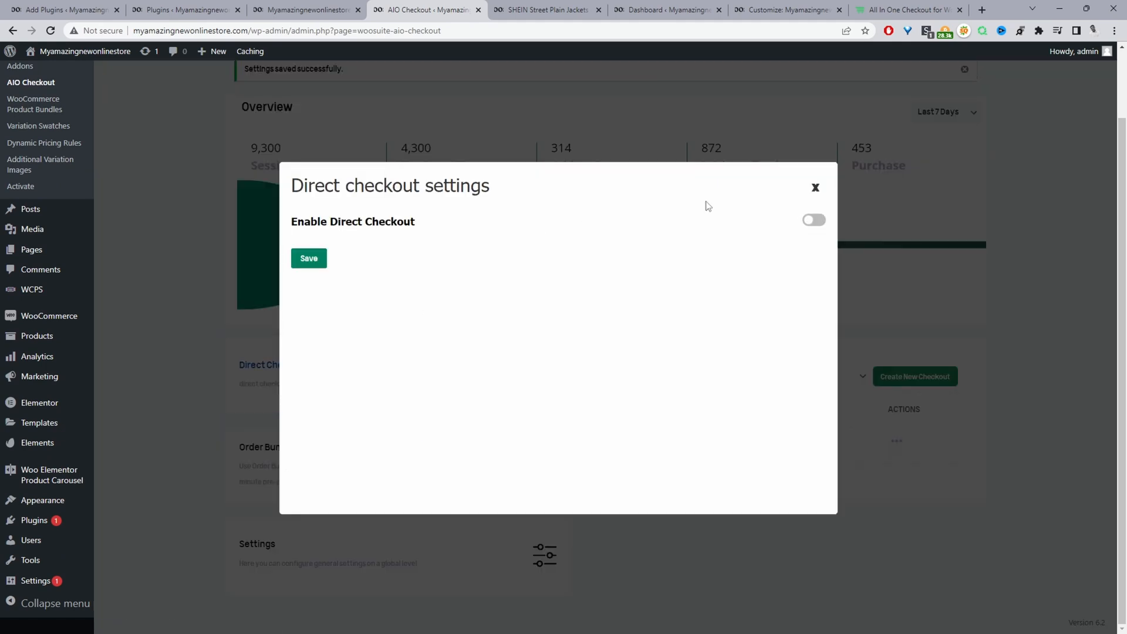
mouse_move(815, 233)
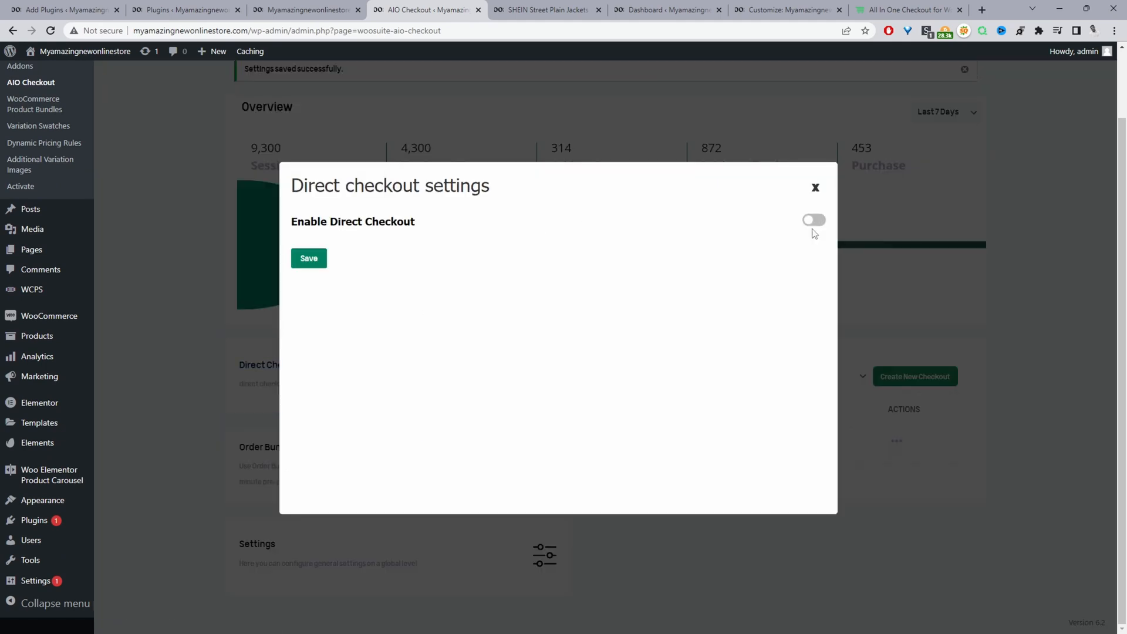
left_click(813, 220)
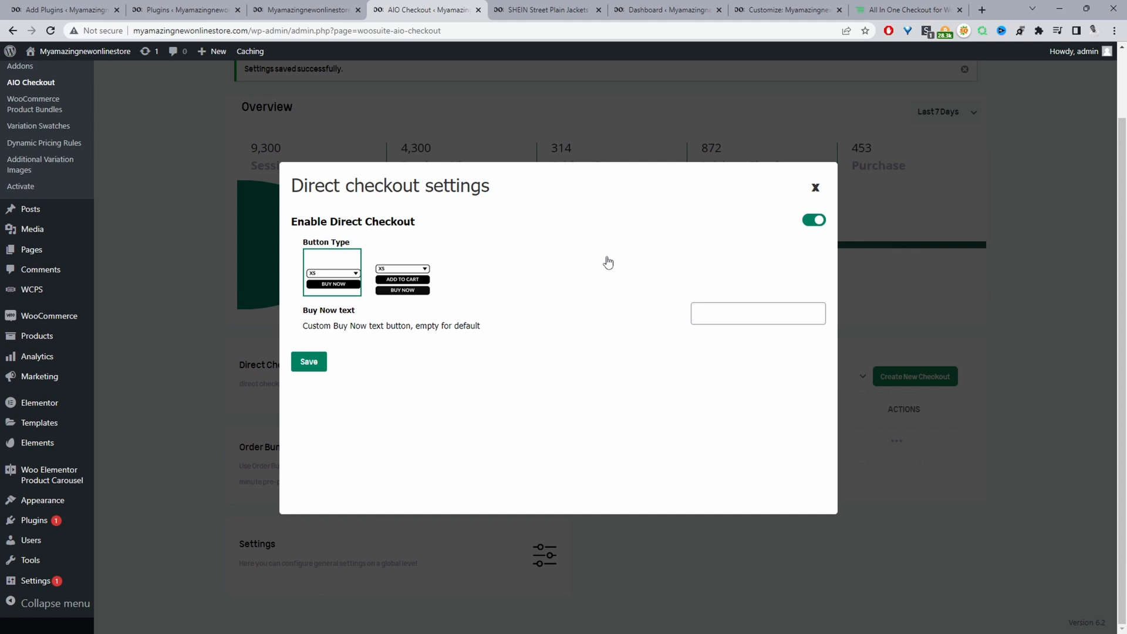
mouse_move(453, 304)
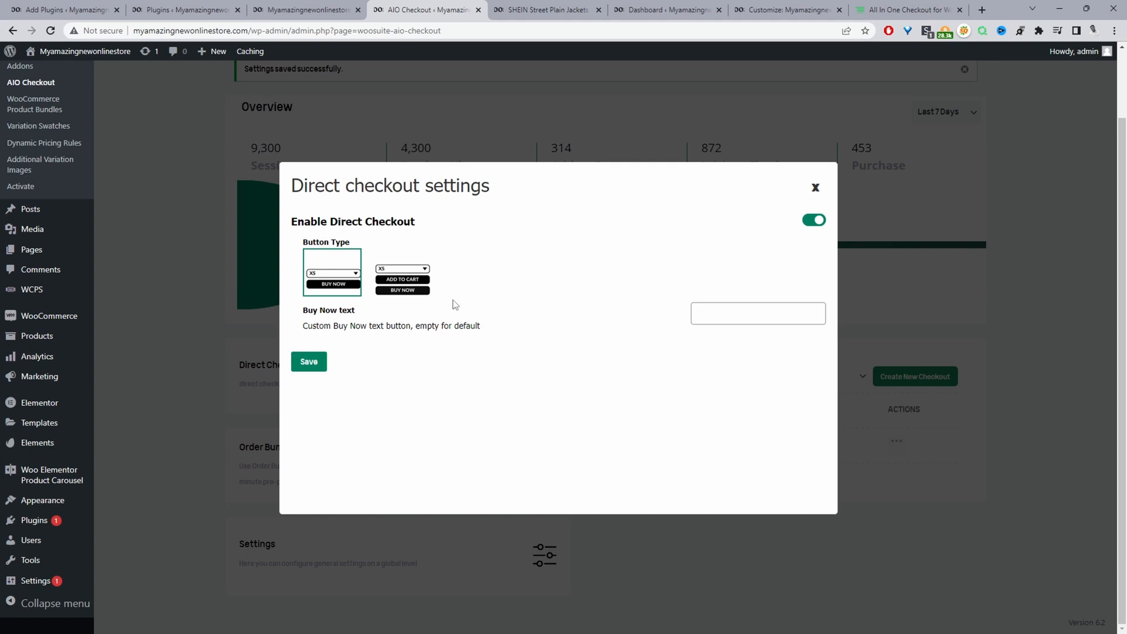
mouse_move(332, 293)
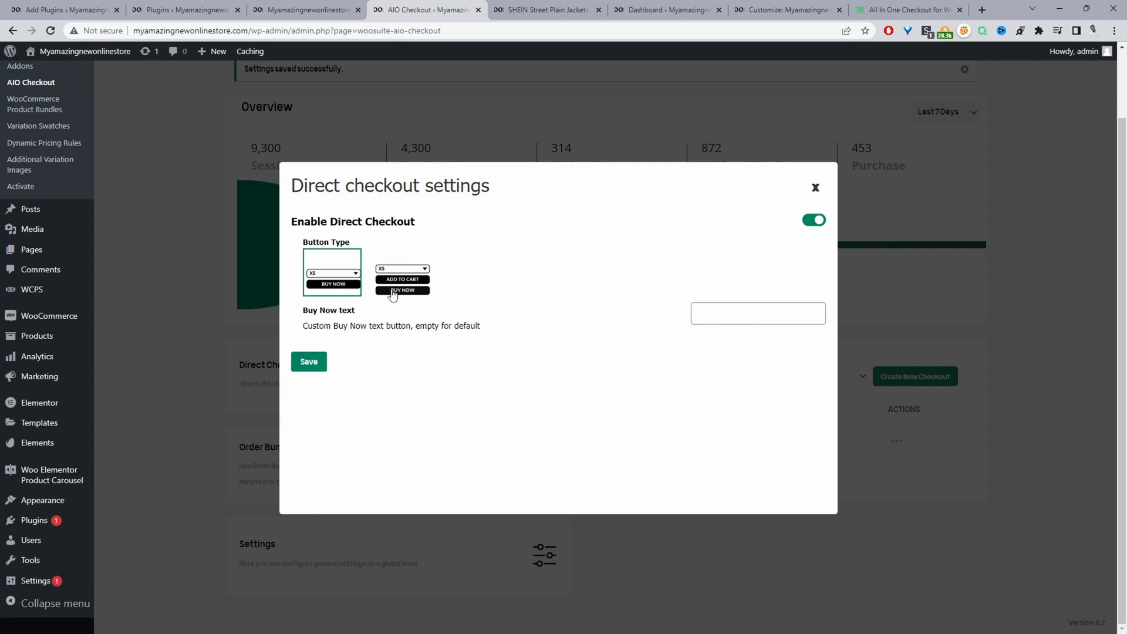
mouse_move(420, 283)
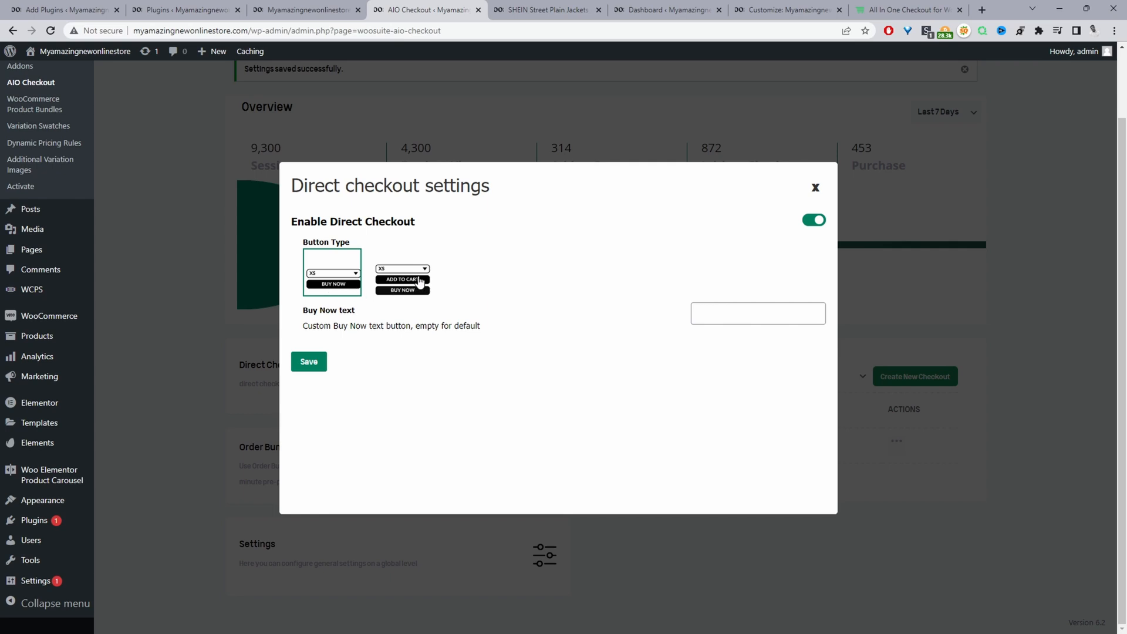
mouse_move(341, 315)
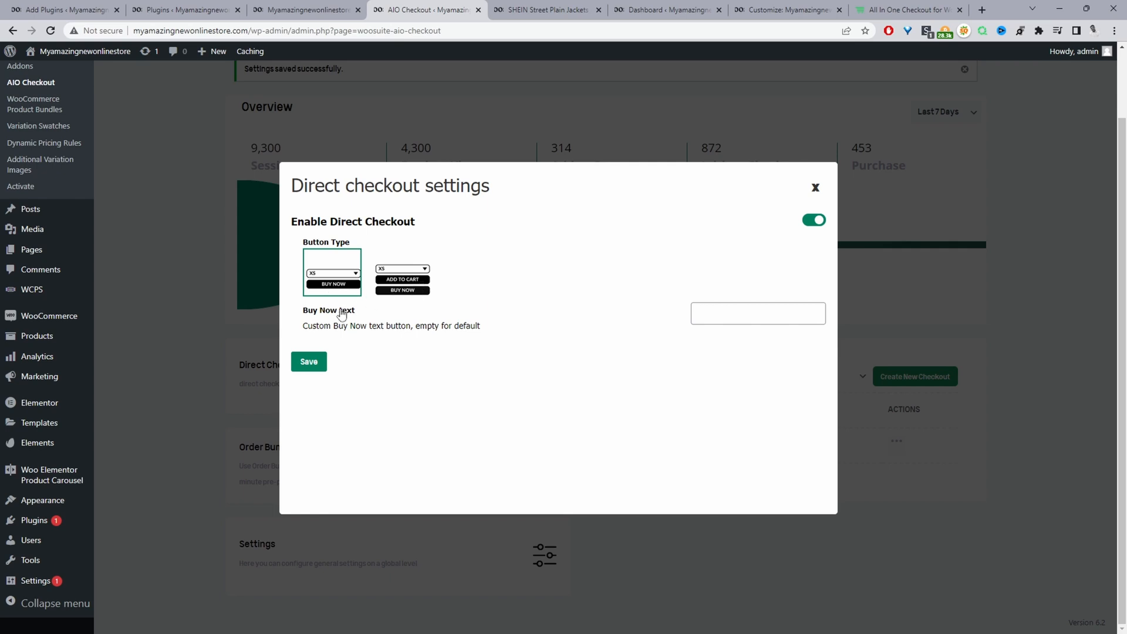
mouse_move(366, 287)
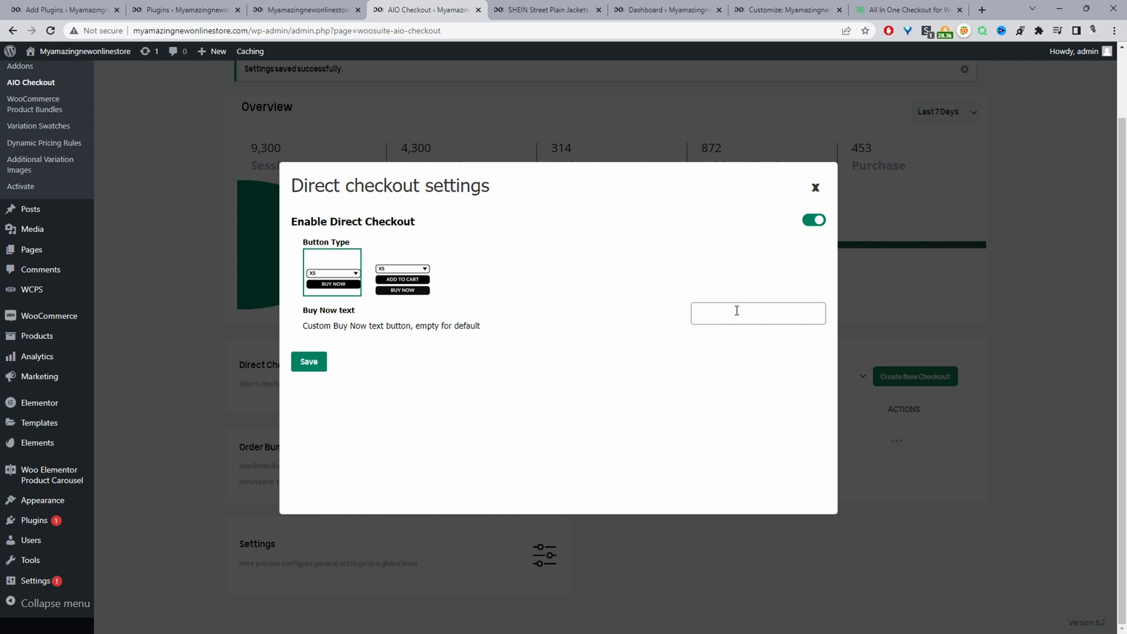
mouse_move(729, 314)
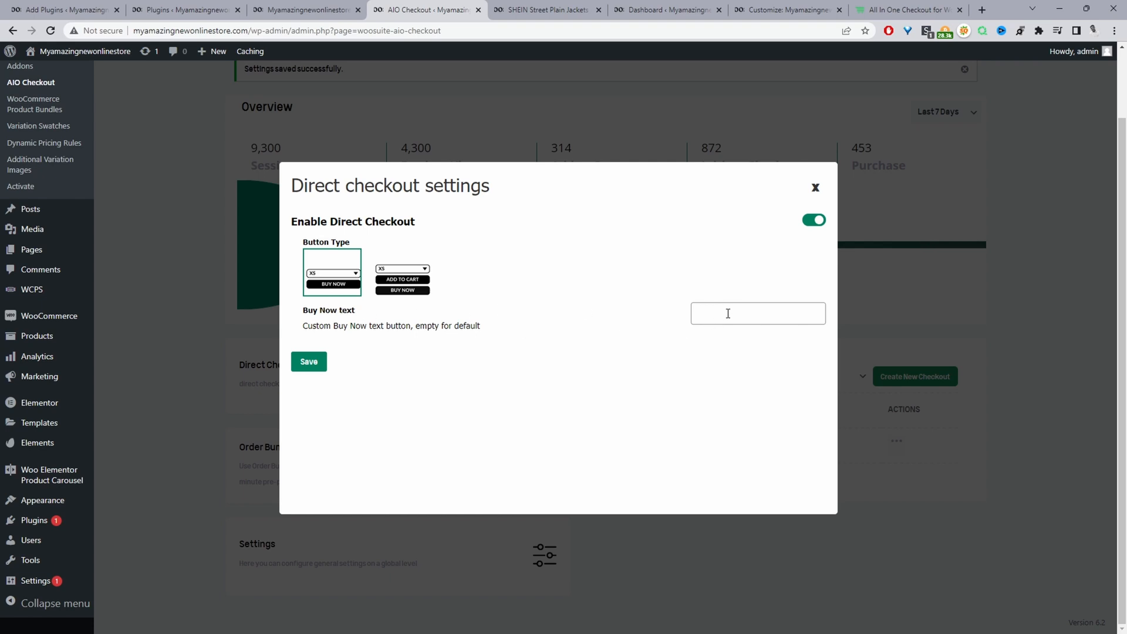
- Keep the Buy Now-only button type with its text and save Direct Checkout
left_click(758, 312)
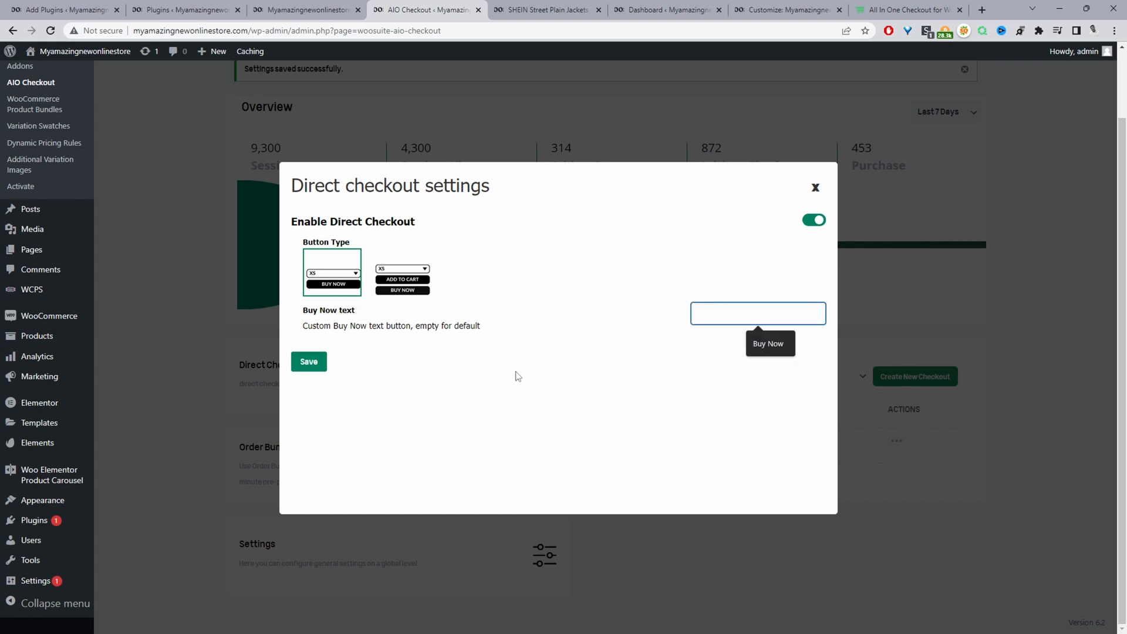
left_click(309, 362)
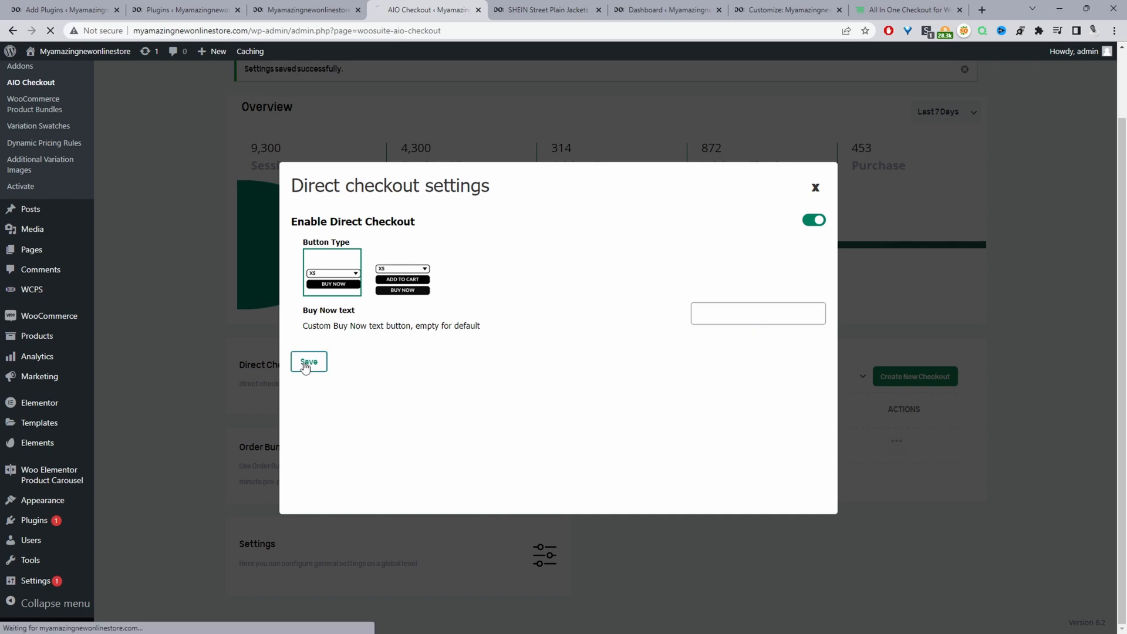
left_click(307, 364)
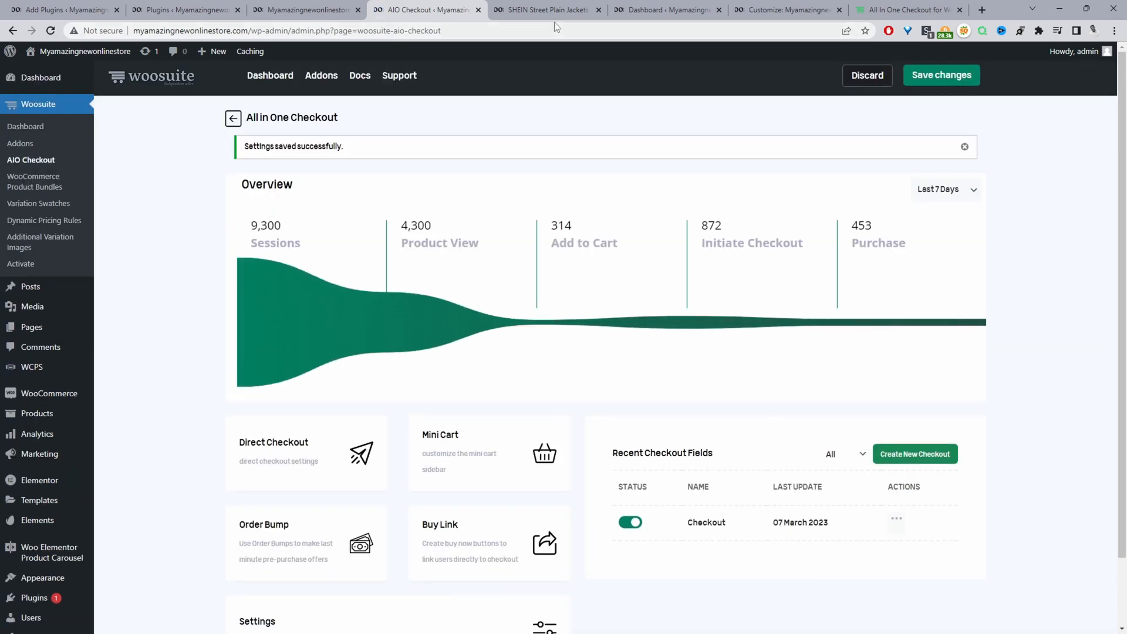
- Buy the SHEIN jacket with Buy Now, landing straight on checkout
left_click(546, 9)
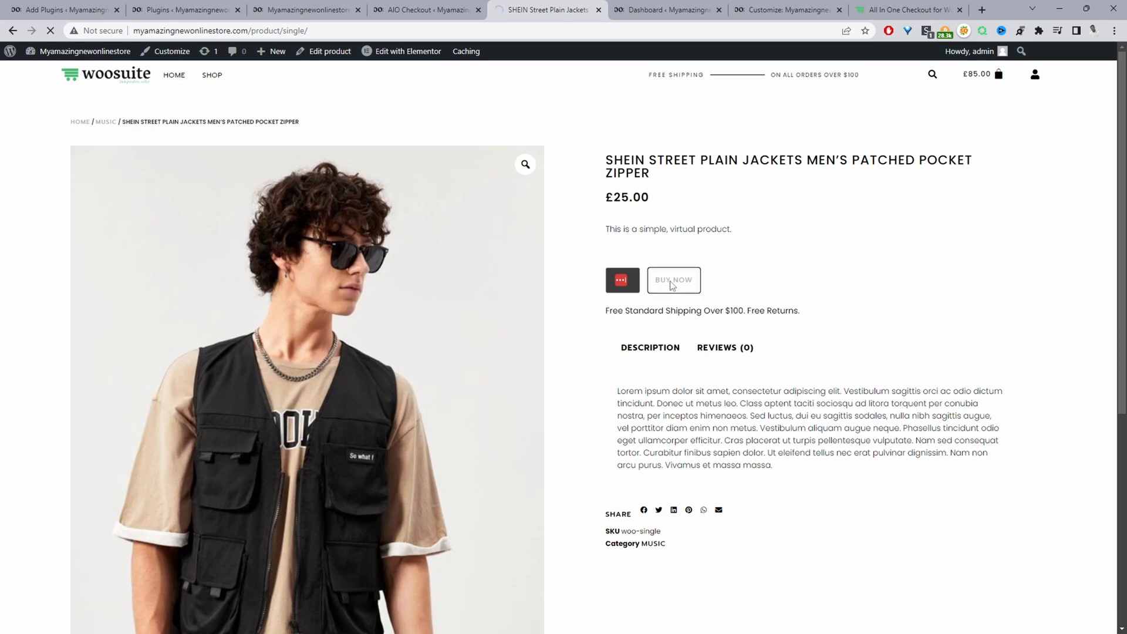
left_click(673, 280)
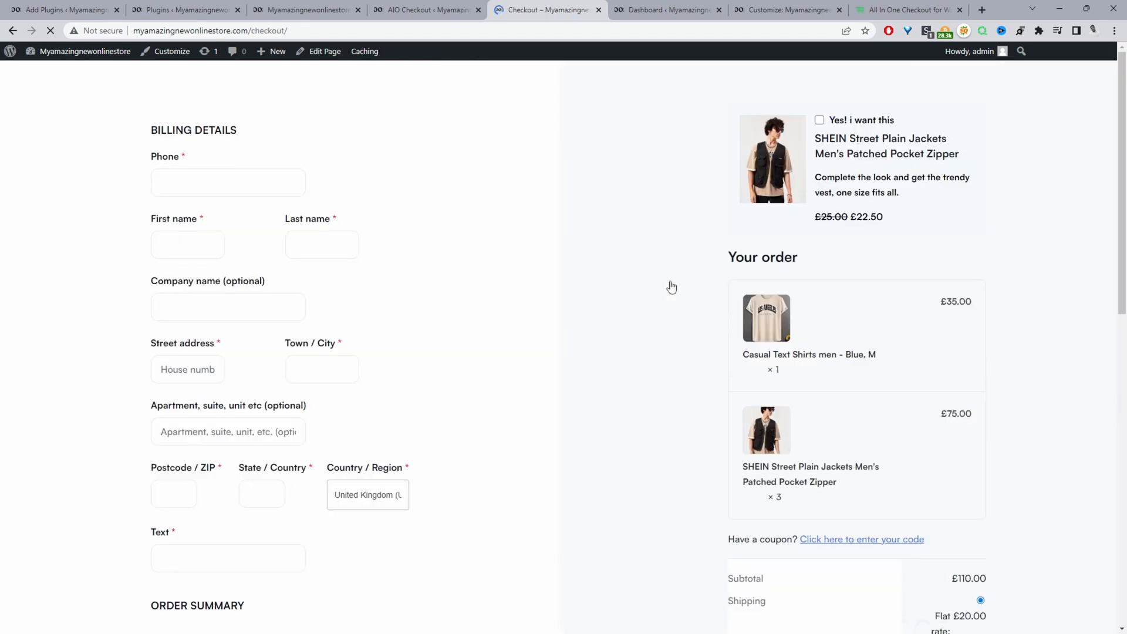